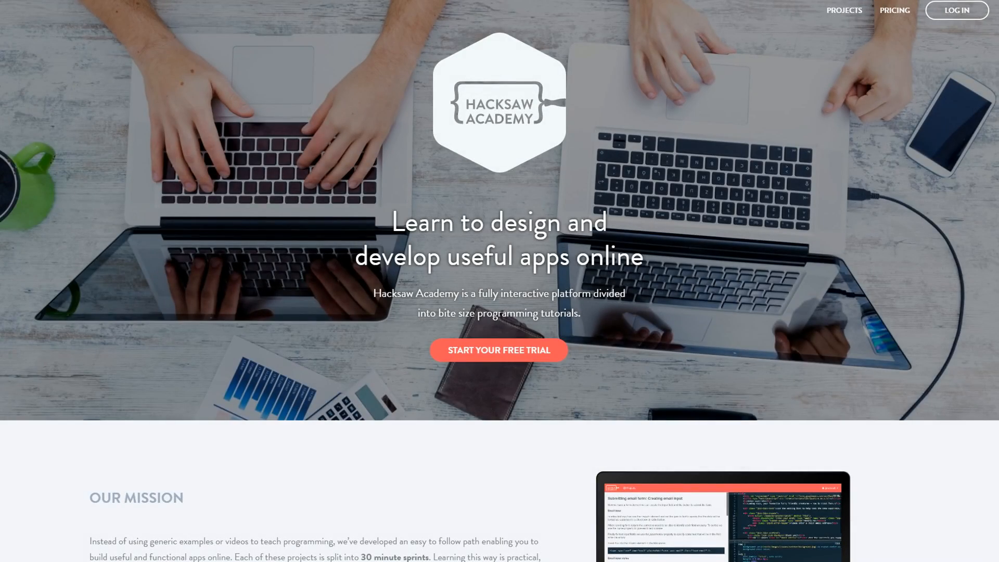
Scroll down through the current page before heading to the projects list.
scroll(down, 3)
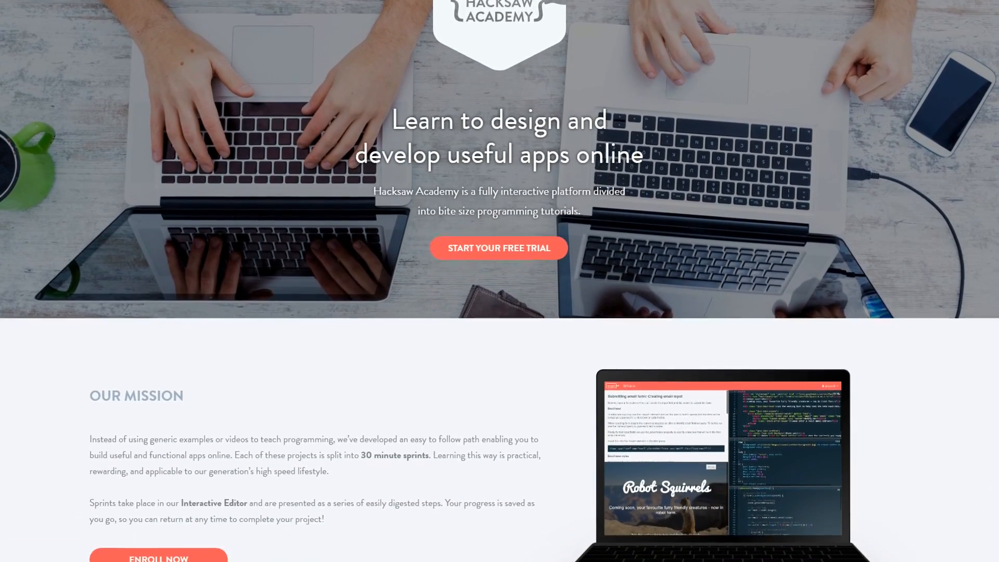
scroll(down, 3)
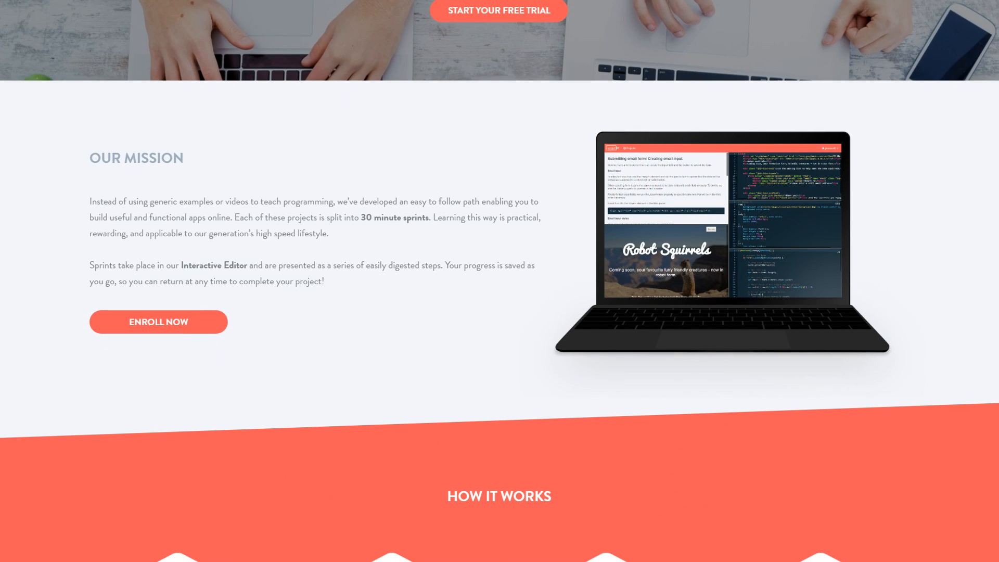
scroll(down, 3)
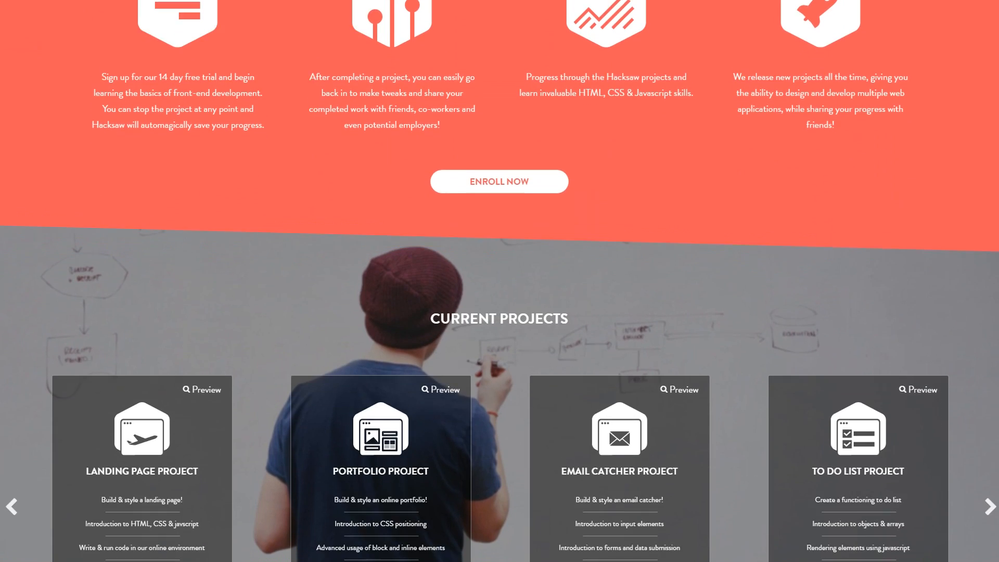
scroll(down, 3)
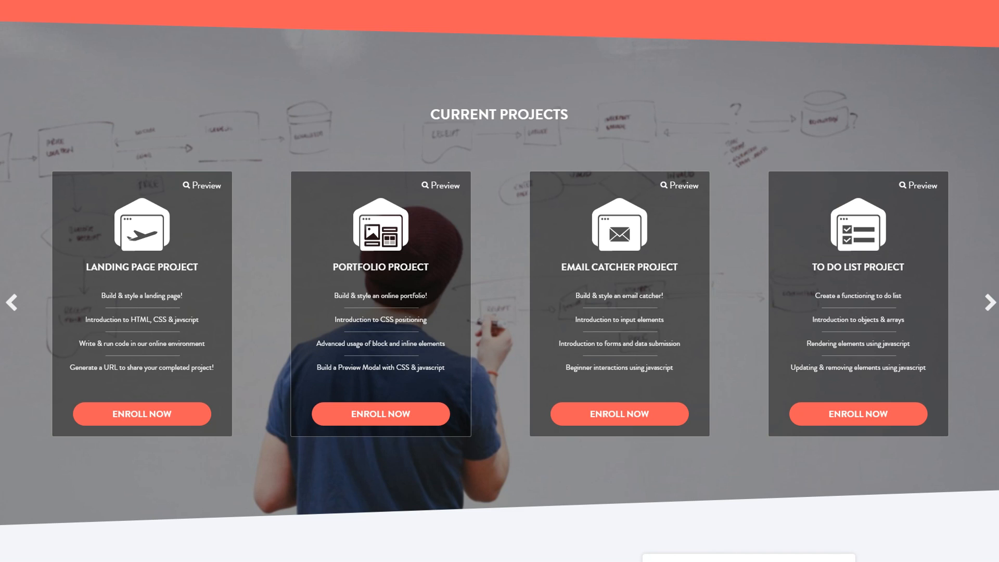
scroll(down, 3)
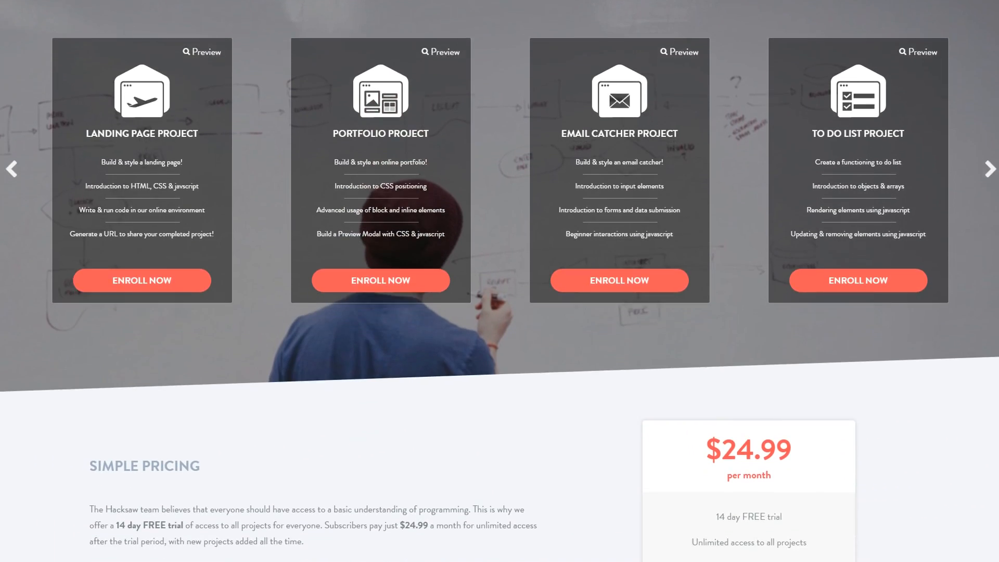
scroll(down, 3)
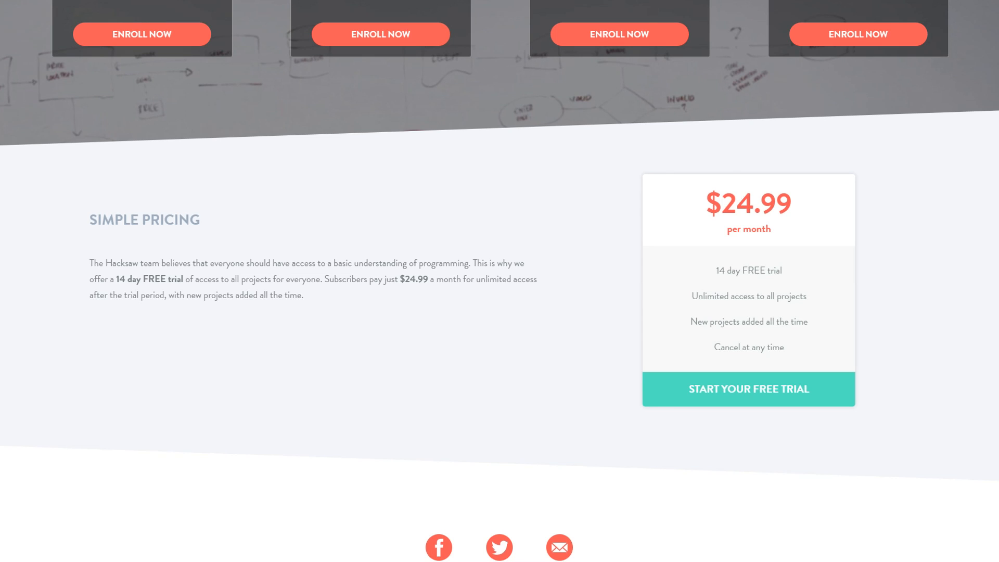
scroll(down, 3)
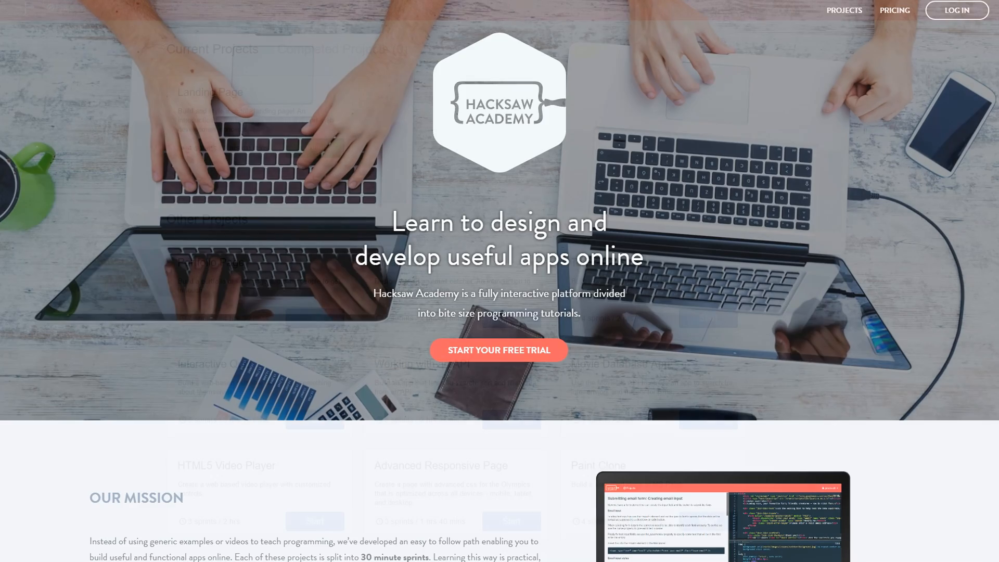
Start the Portfolio Page project from the Projects list so its Basic styles intro loads.
click(955, 10)
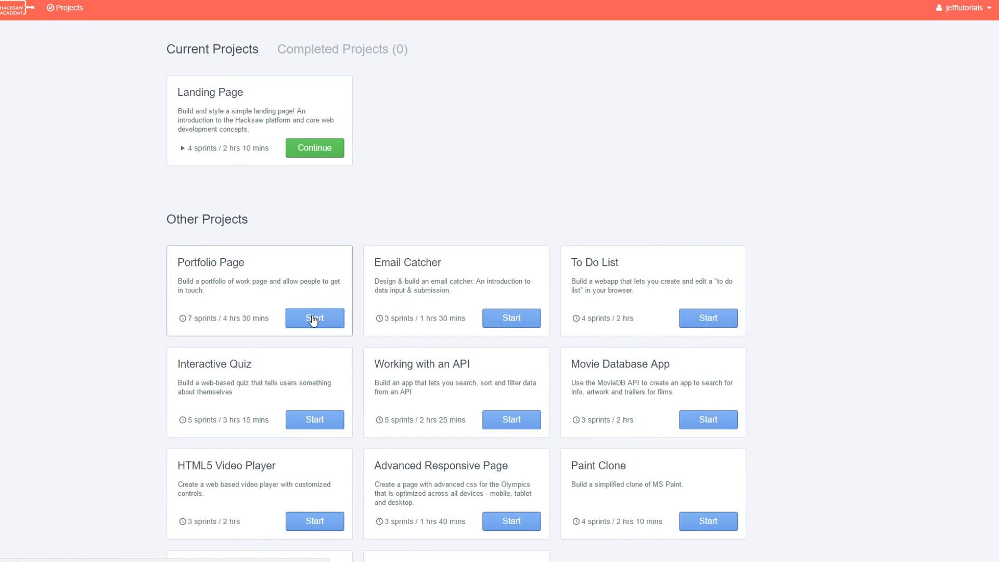
click(313, 318)
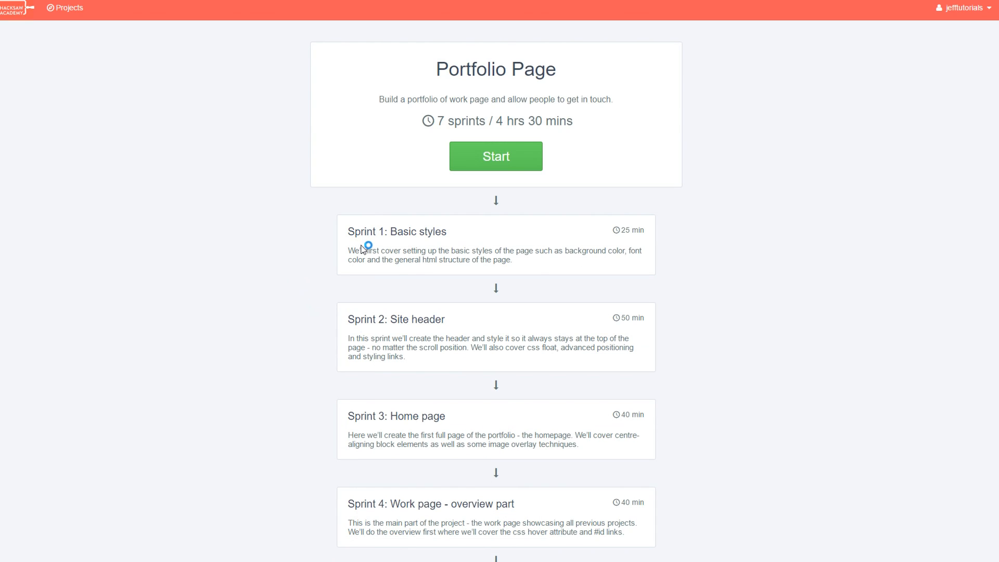
scroll(down, 3)
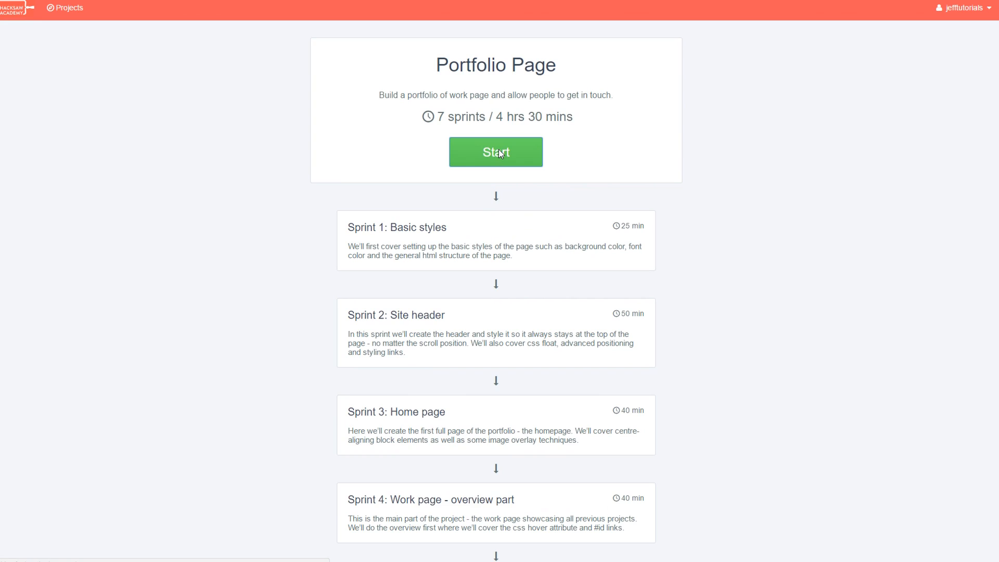
click(495, 152)
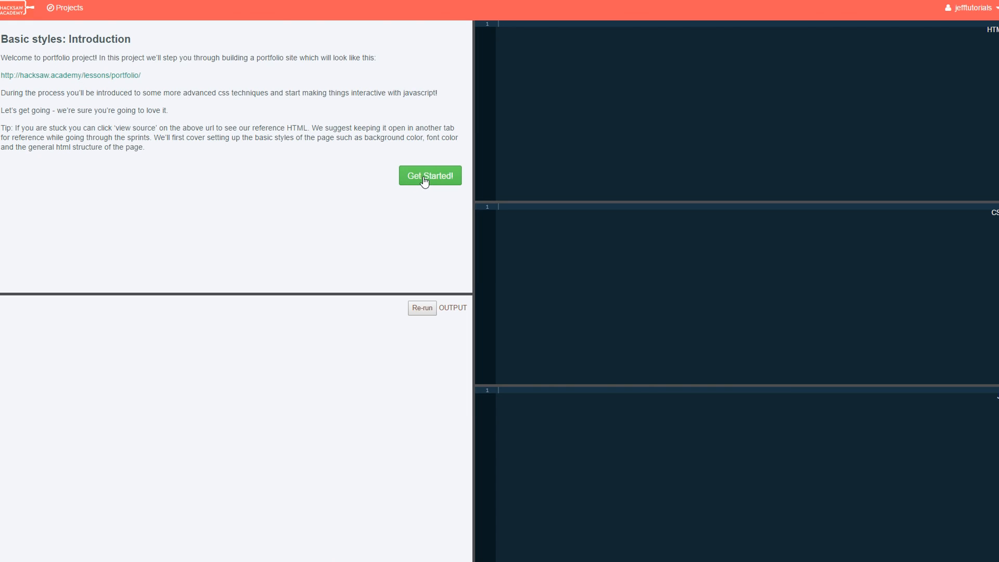
Advance to the Background color step and begin the 'Wanye Kest Designs' paragraph in HTML.
click(430, 174)
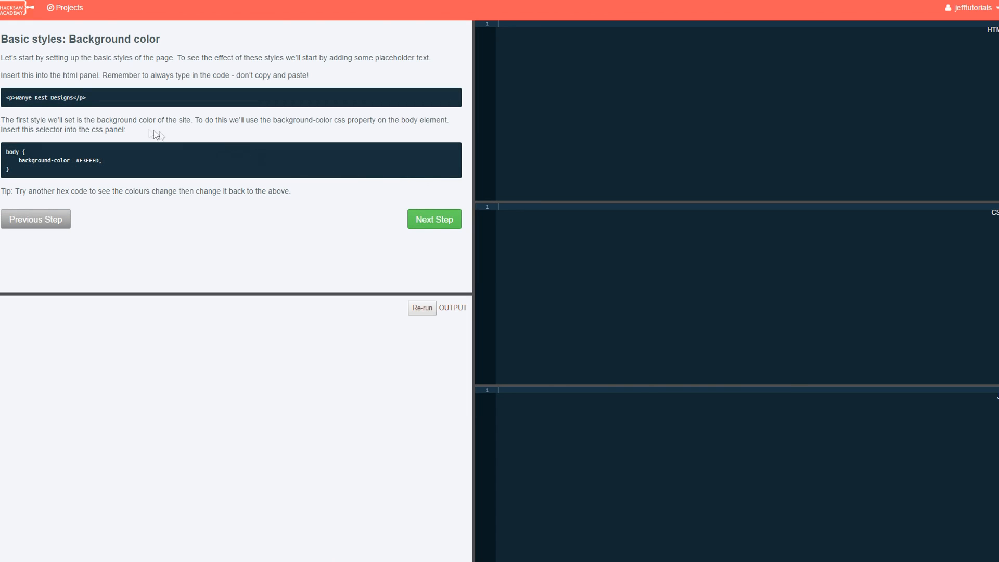
drag(15, 98, 87, 98)
text(<p></p>)
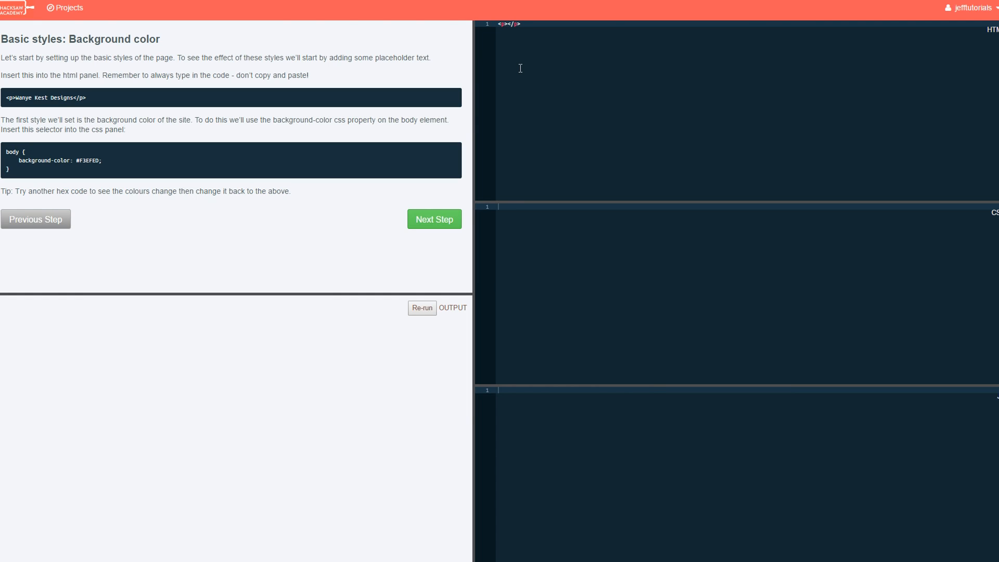
text(Wanye Kest Designs)
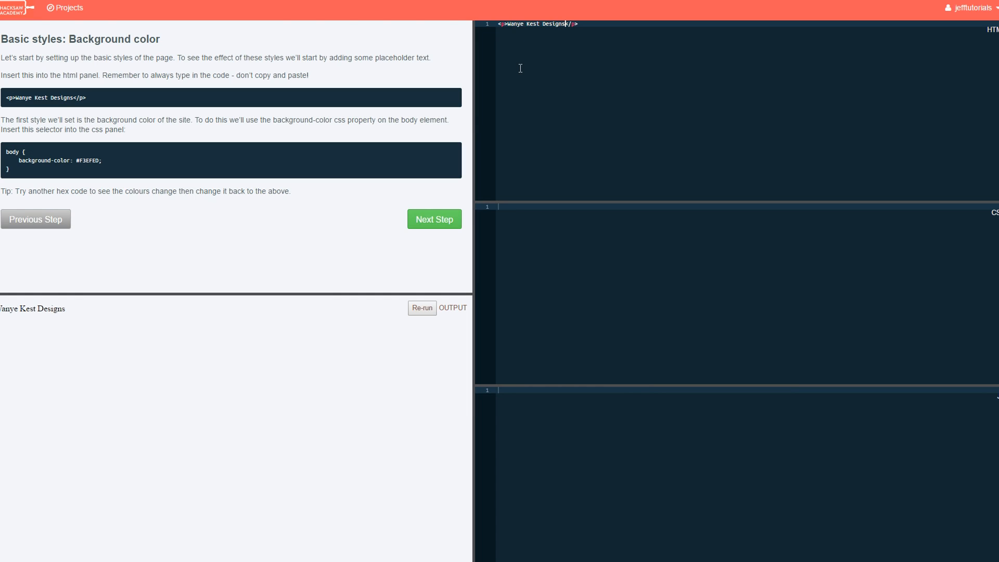
mouse_move(893, 106)
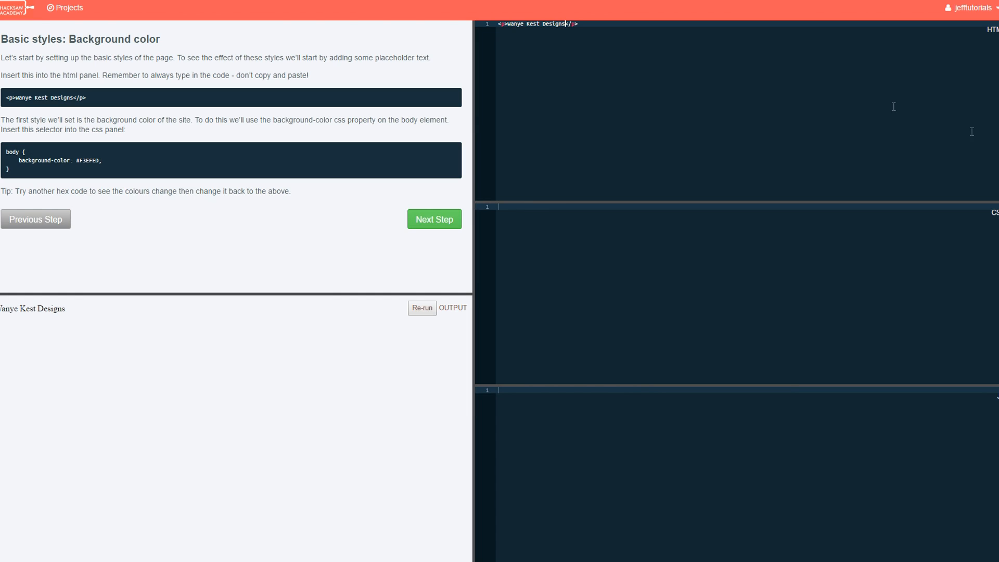
mouse_move(921, 228)
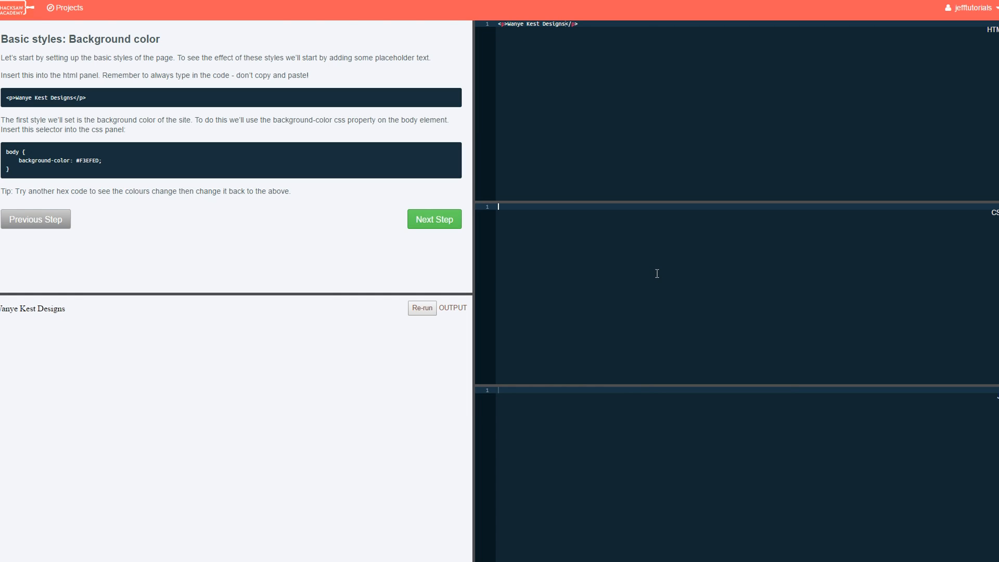
Write a CSS body rule with background-color #F3EFED.
text(body)
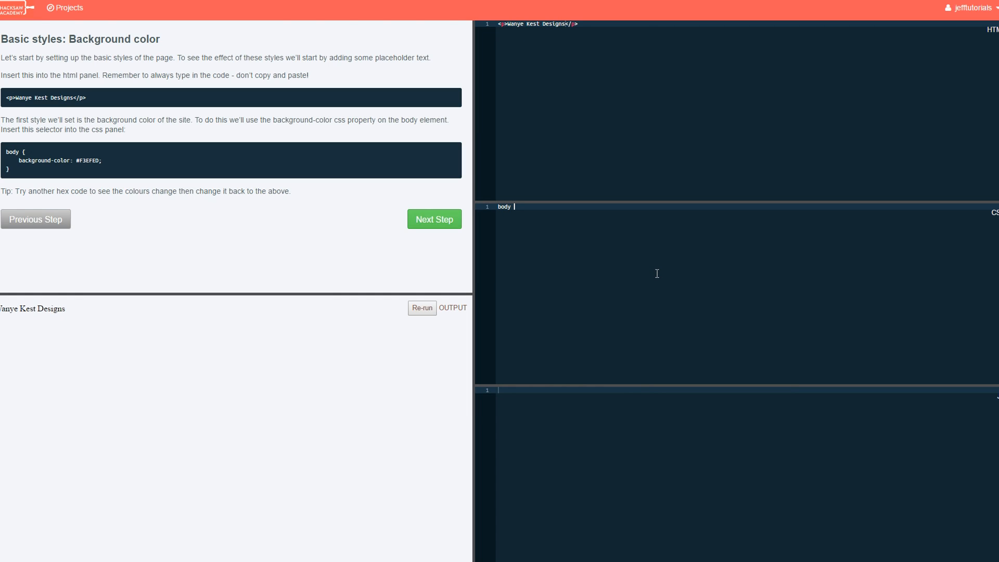
text({)
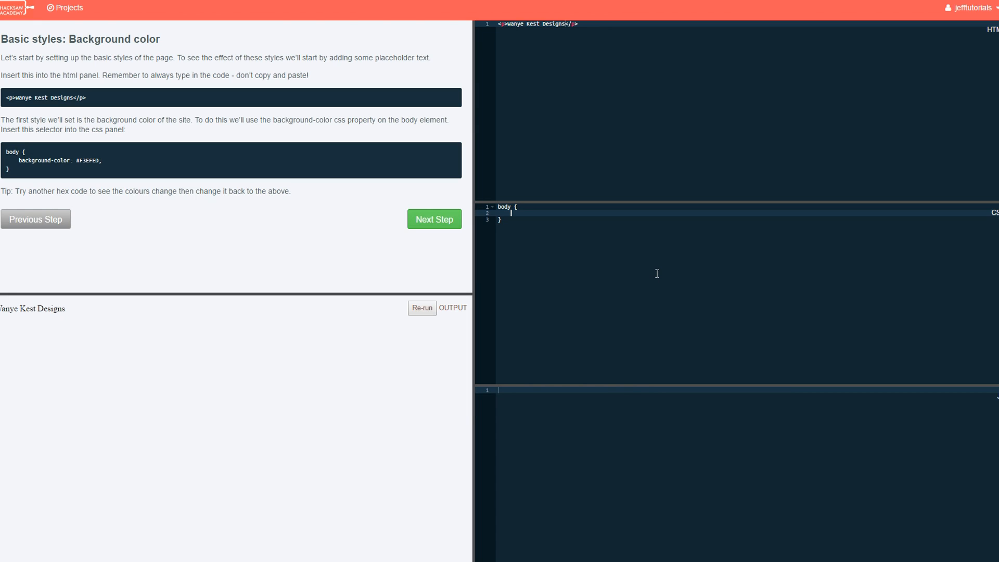
text(background color)
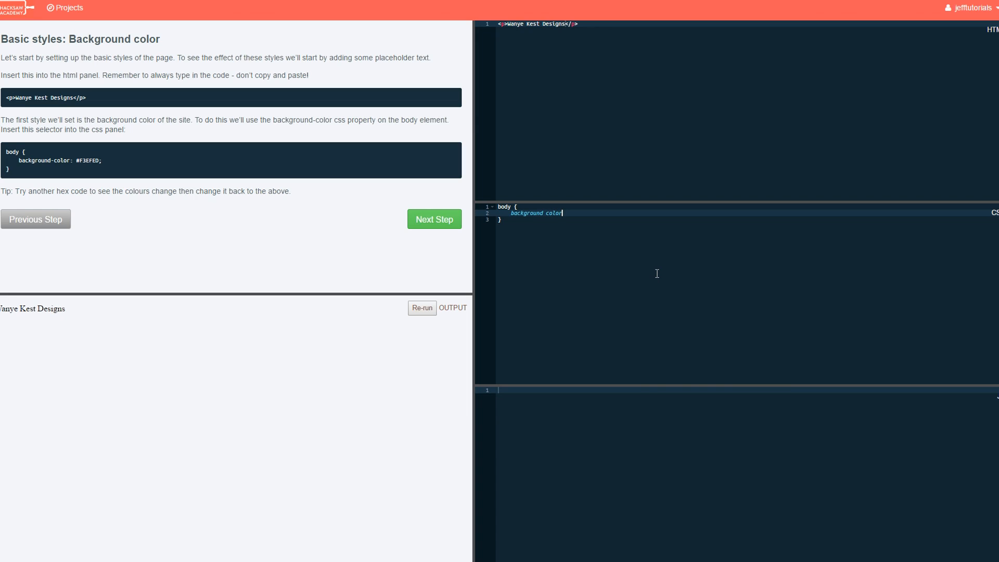
text(: ;)
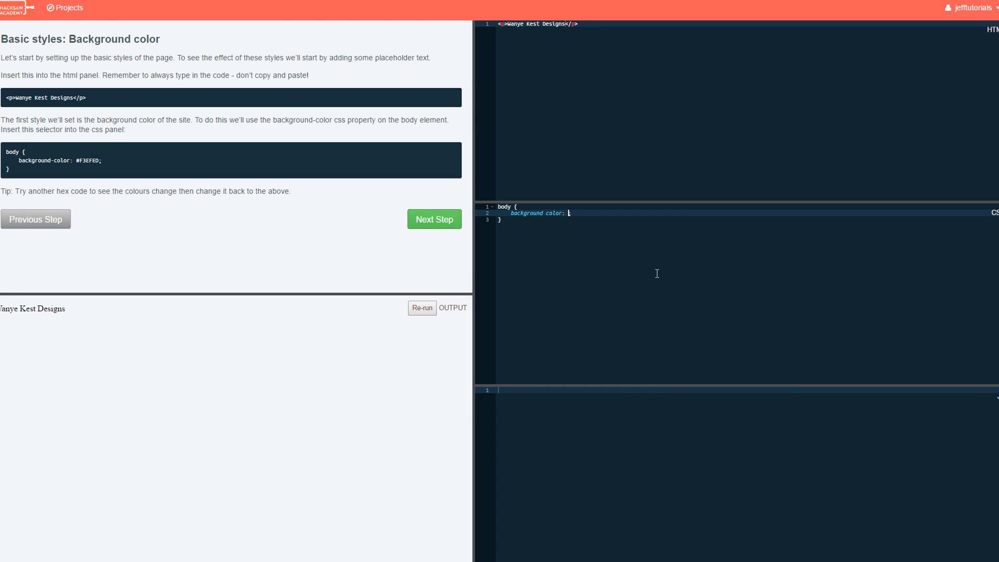
text(F)
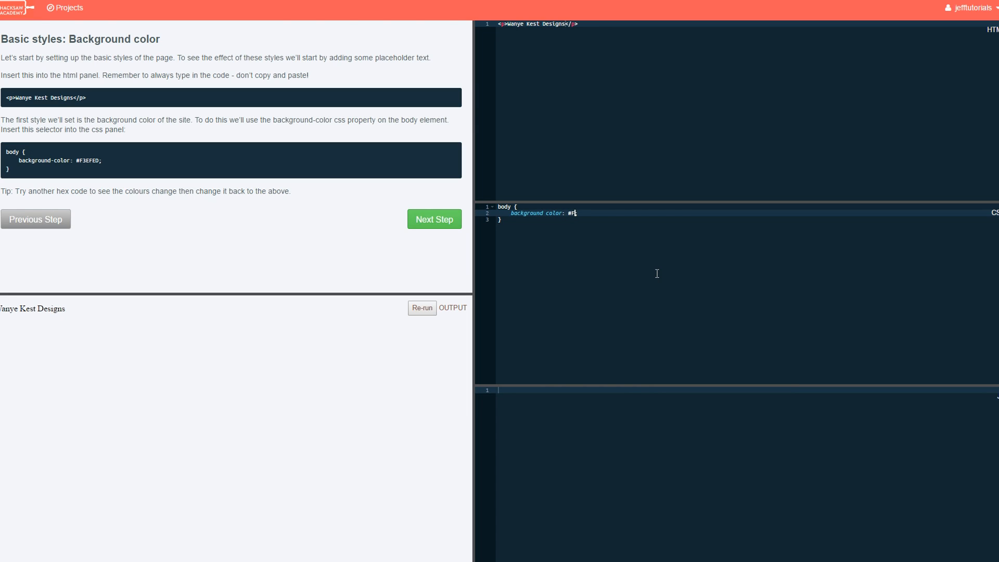
text(3)
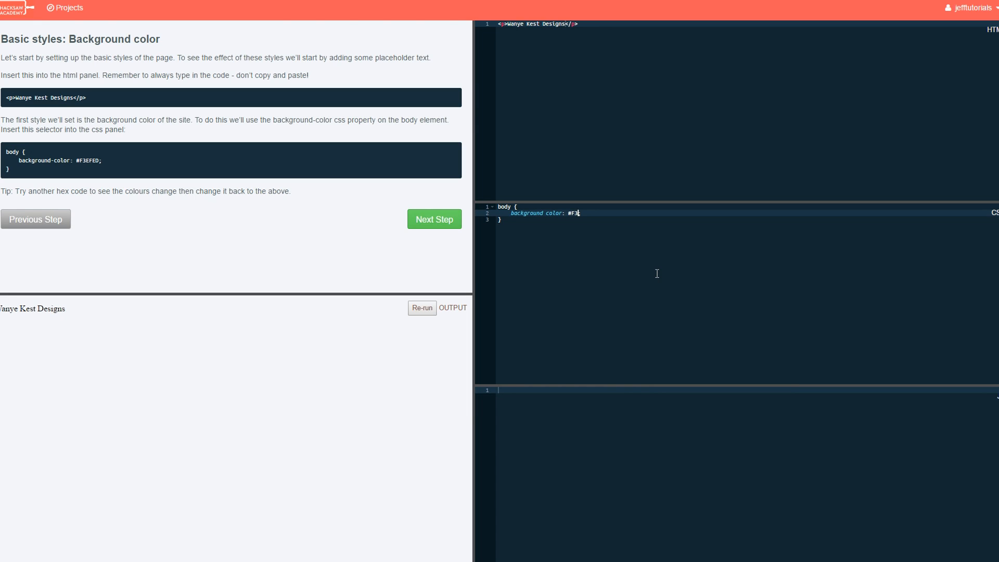
text(E;)
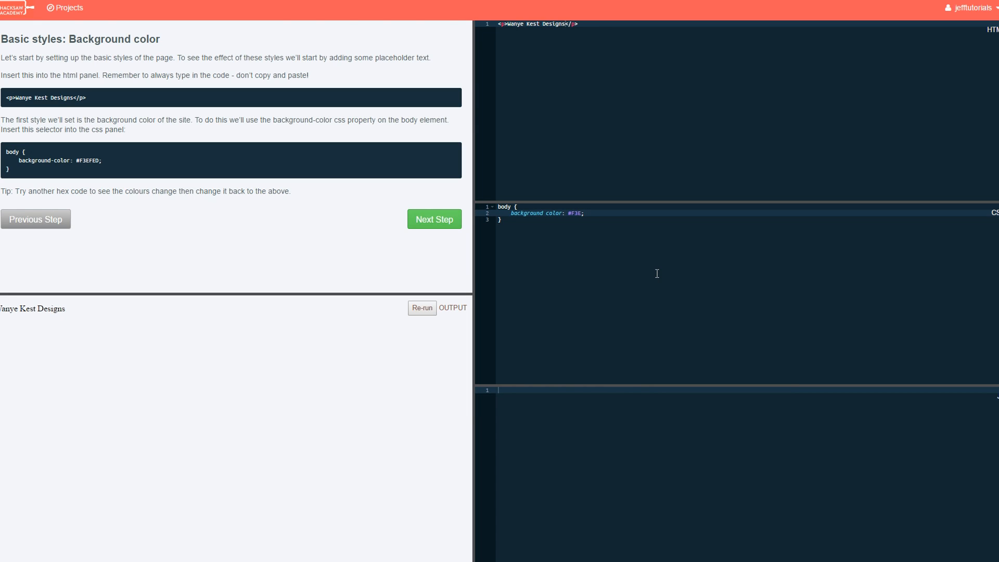
text(FED)
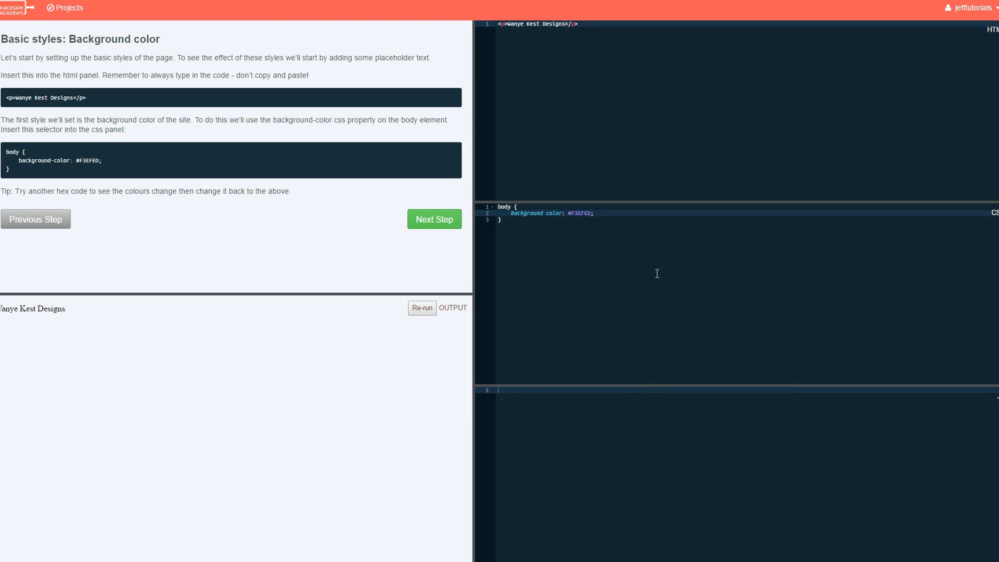
mouse_move(429, 325)
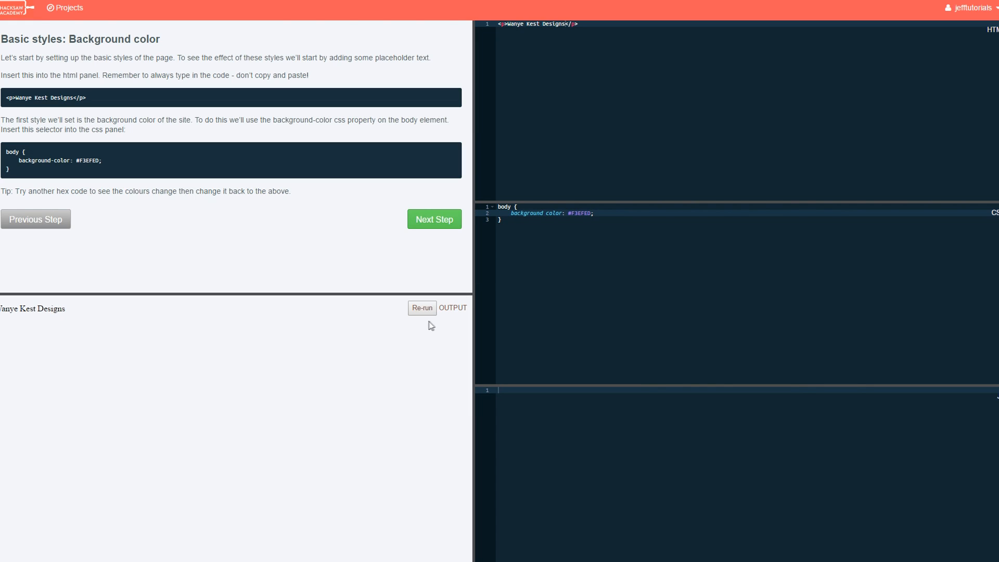
mouse_move(436, 218)
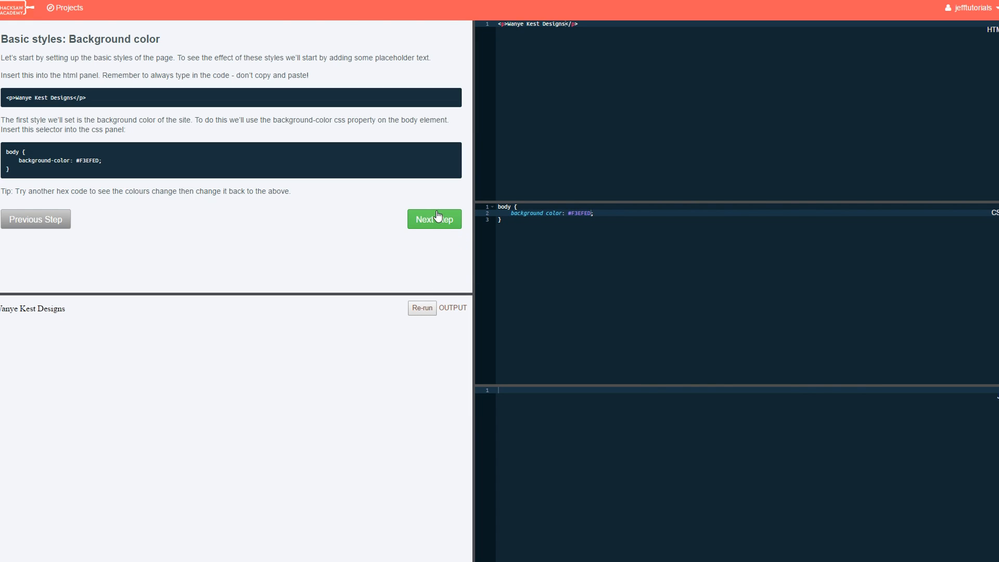
Move on to the Font family and color lesson step.
click(434, 218)
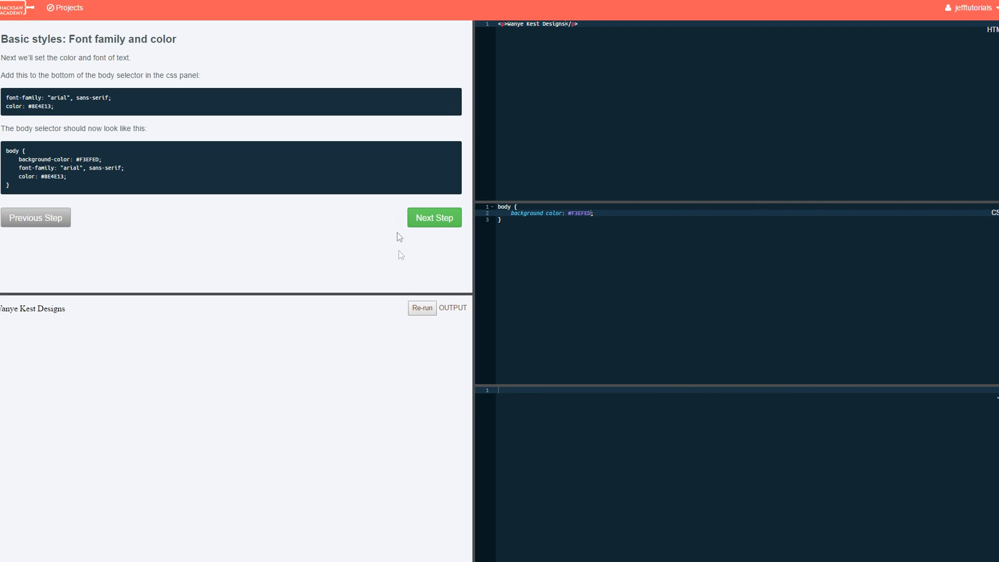
mouse_move(559, 92)
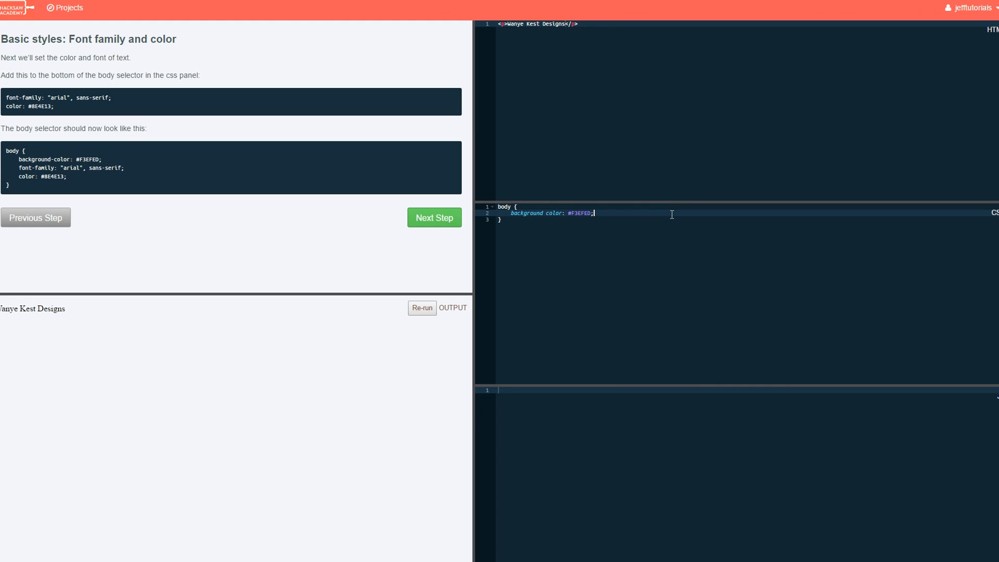
mouse_move(628, 235)
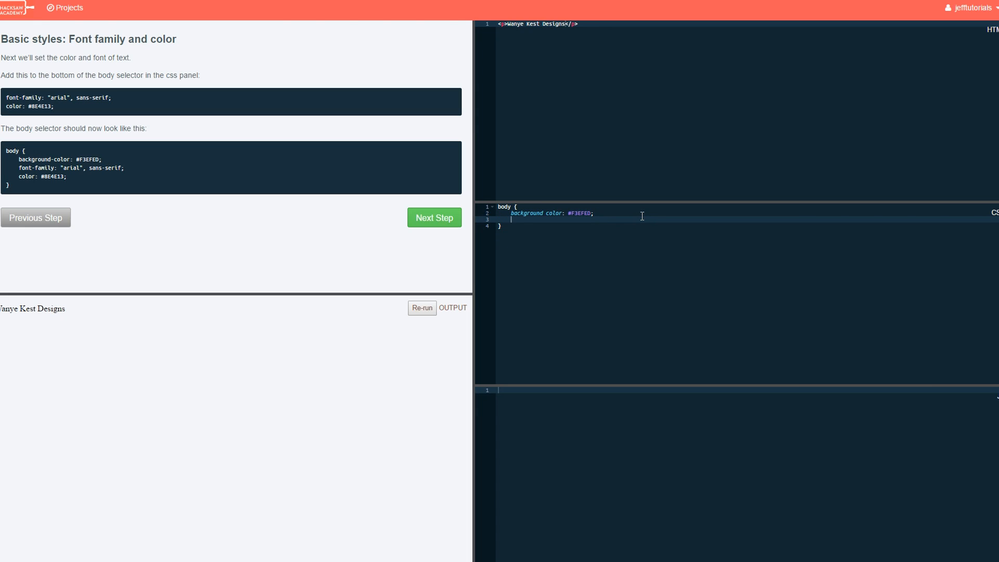
Return to Projects and begin restarting the Landing Page project.
click(65, 8)
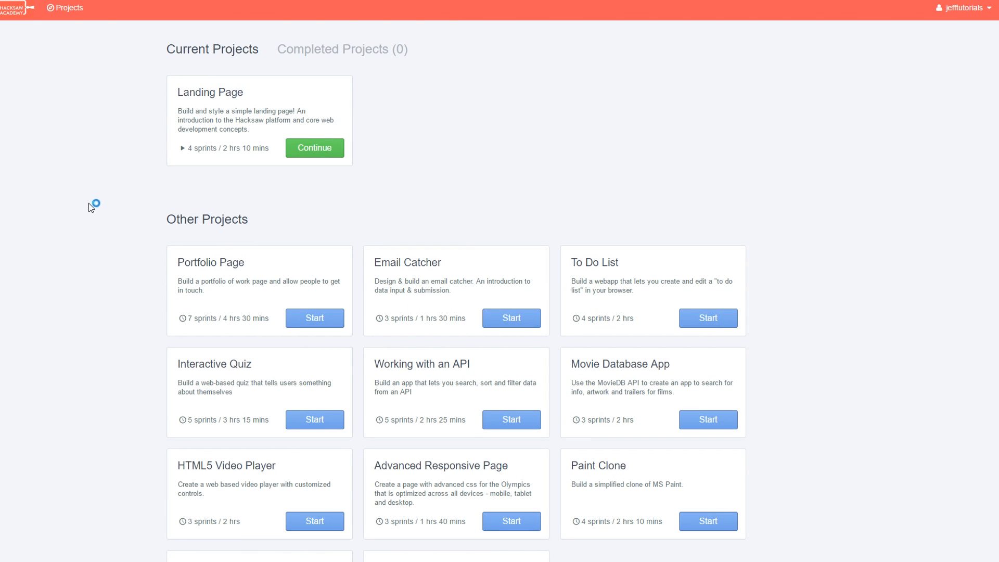
mouse_move(151, 204)
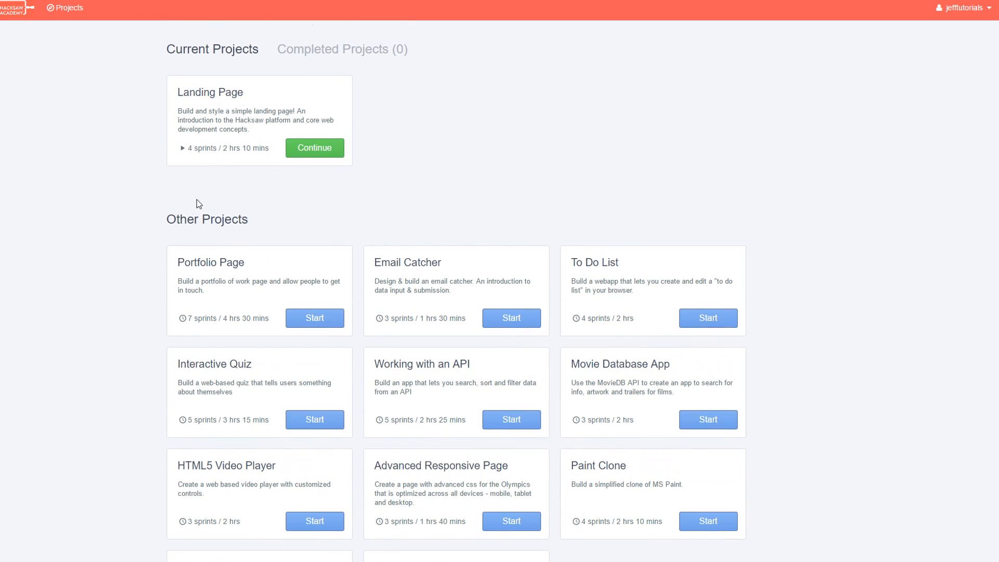
mouse_move(276, 202)
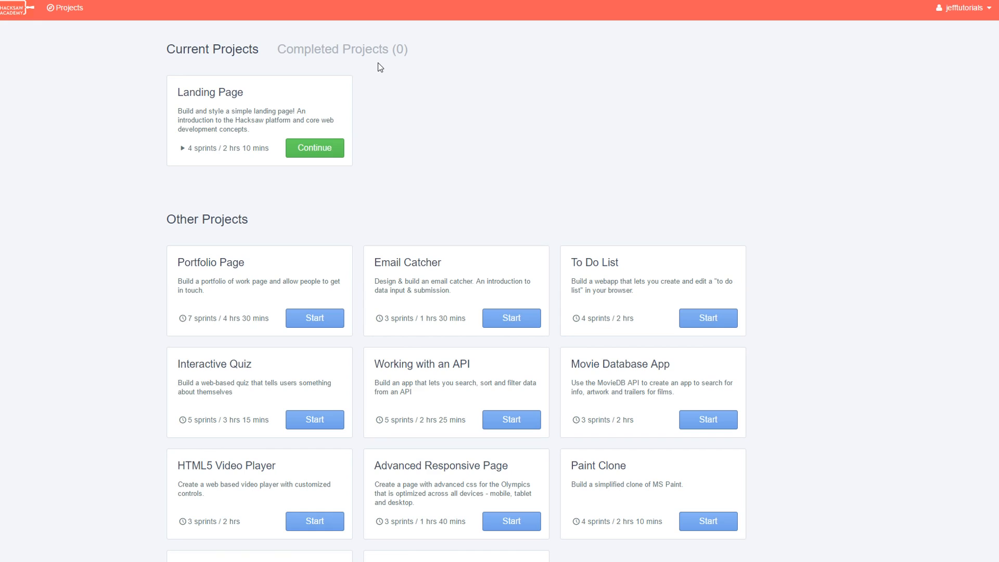
mouse_move(147, 75)
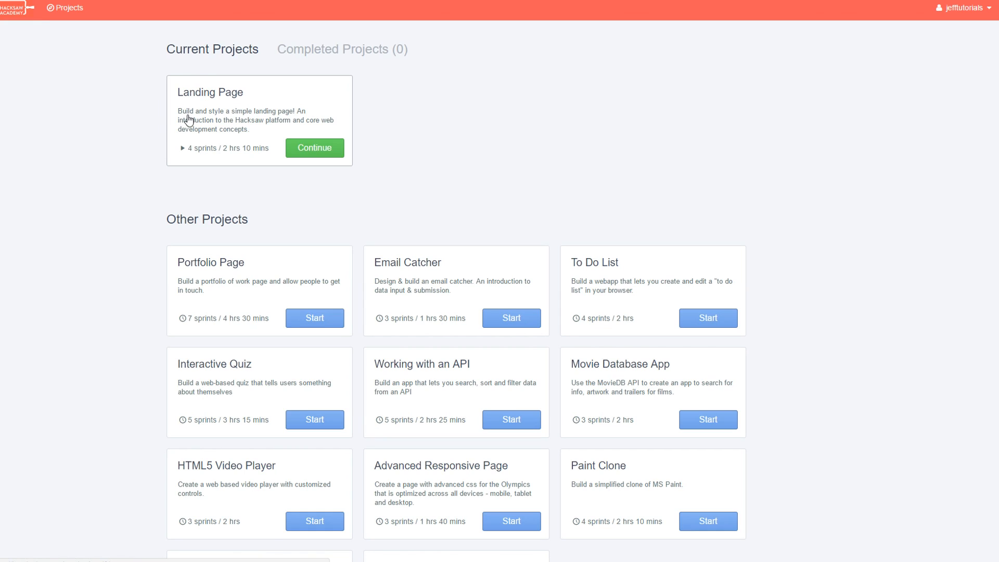
mouse_move(219, 123)
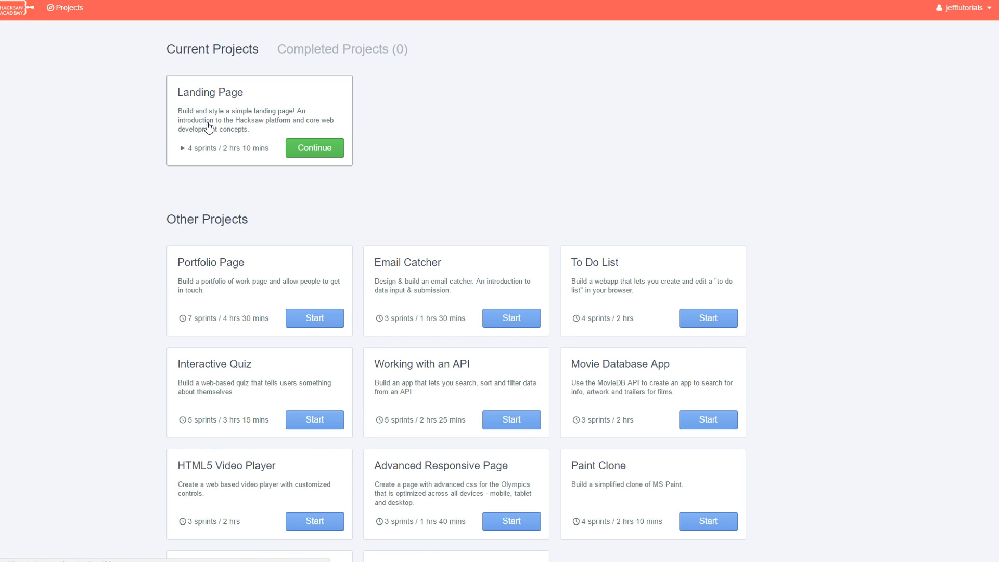
mouse_move(215, 147)
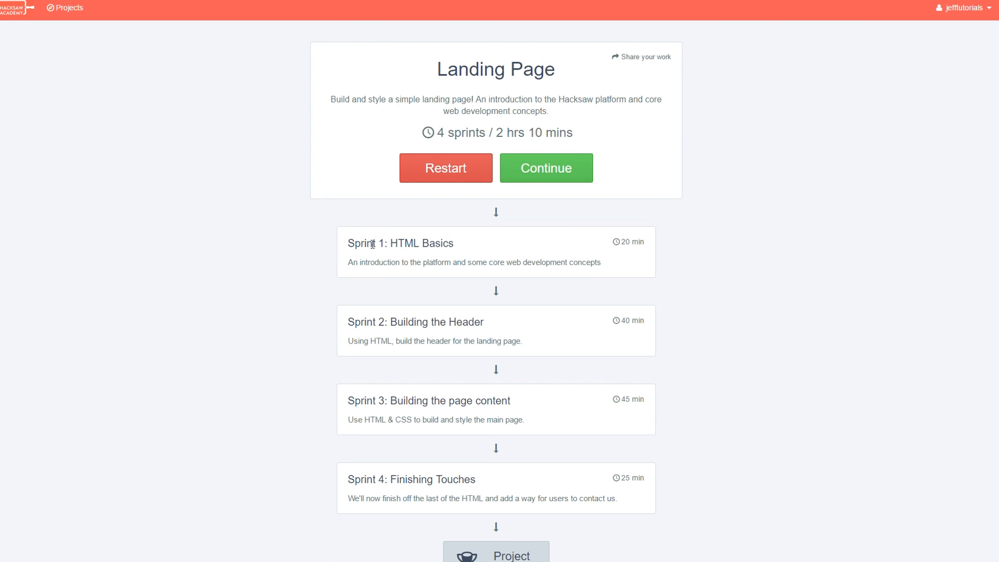
mouse_move(563, 181)
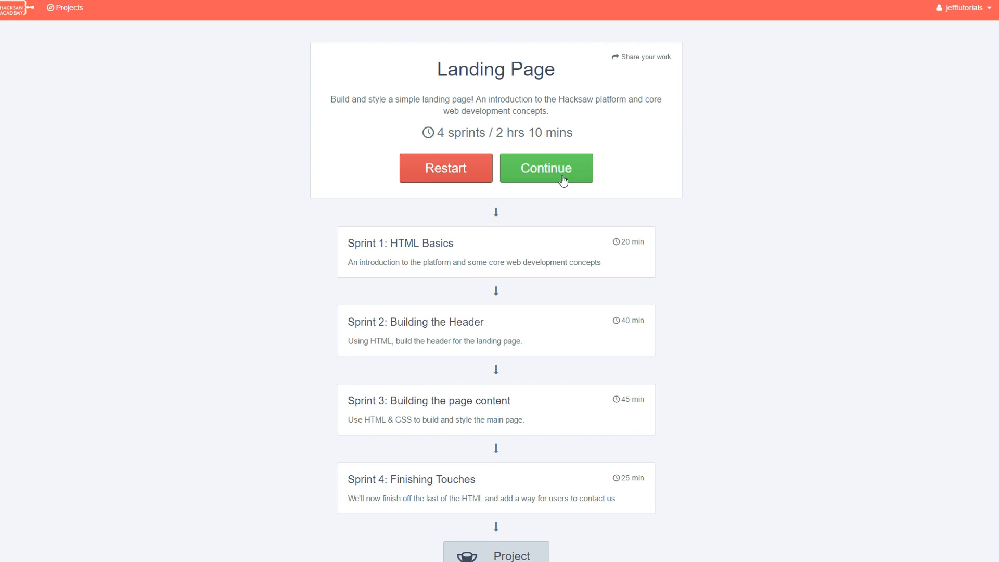
mouse_move(467, 169)
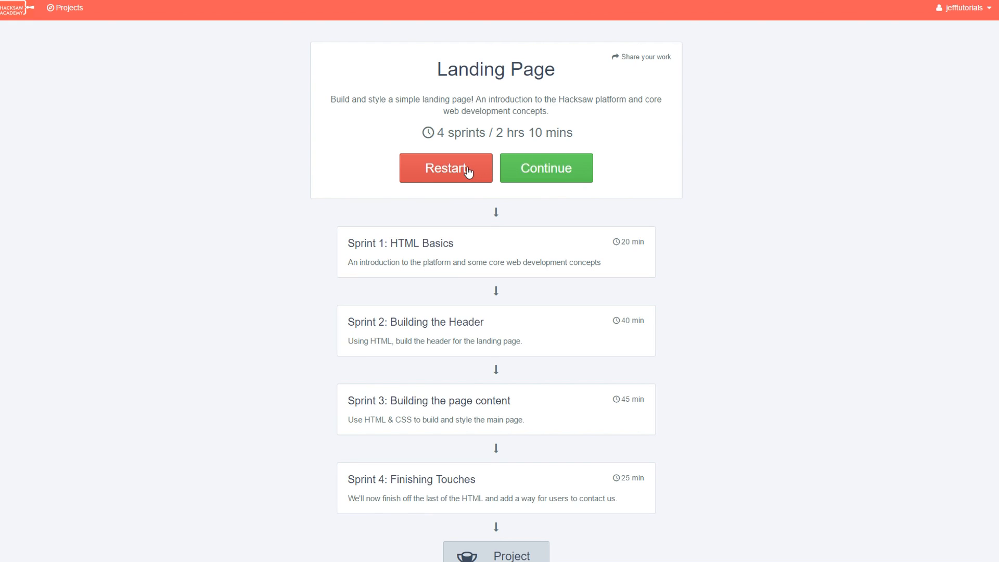
click(444, 168)
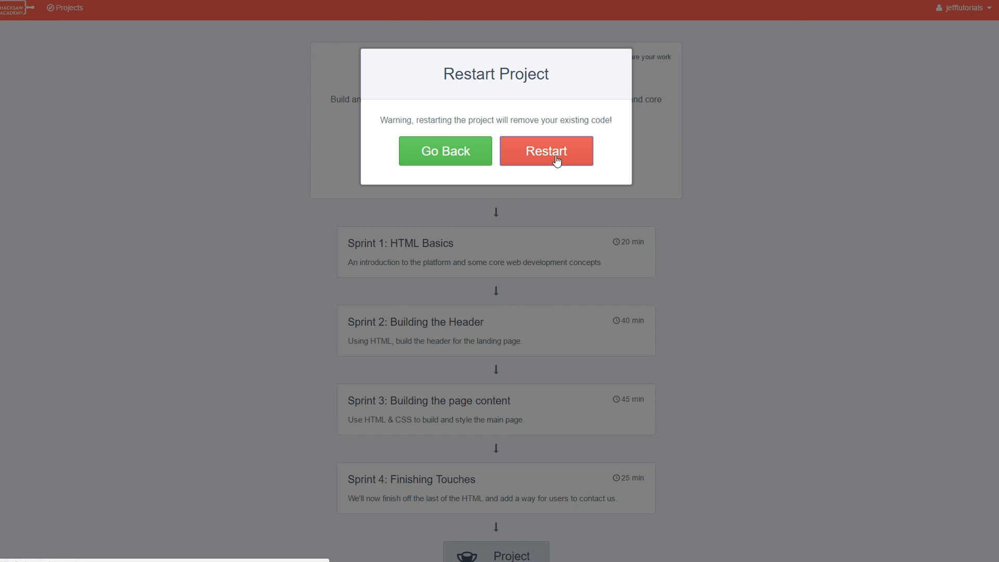
Confirm the restart, discarding code, and highlight the preview sentence in HTML Basics.
click(545, 151)
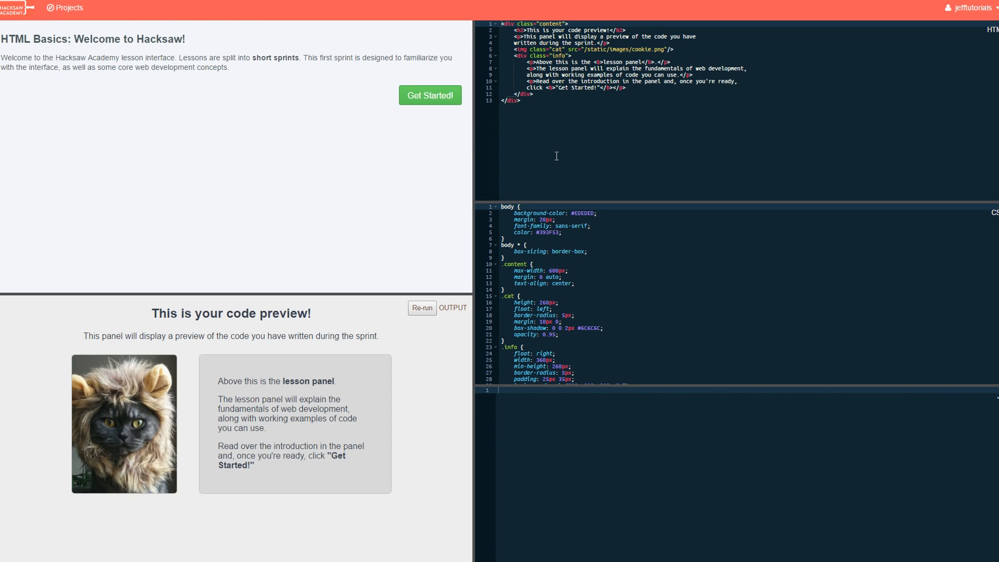
mouse_move(93, 331)
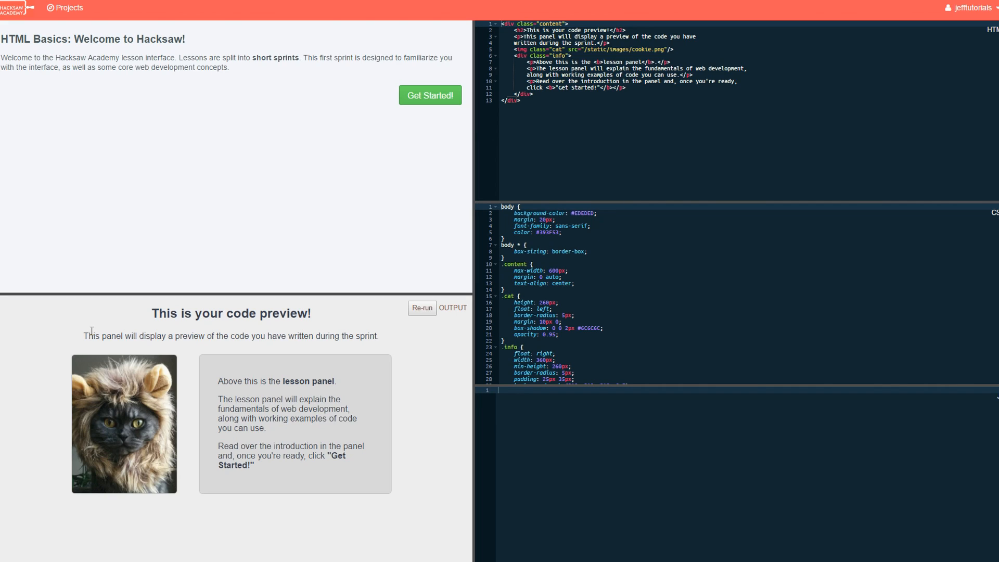
drag(88, 336, 157, 336)
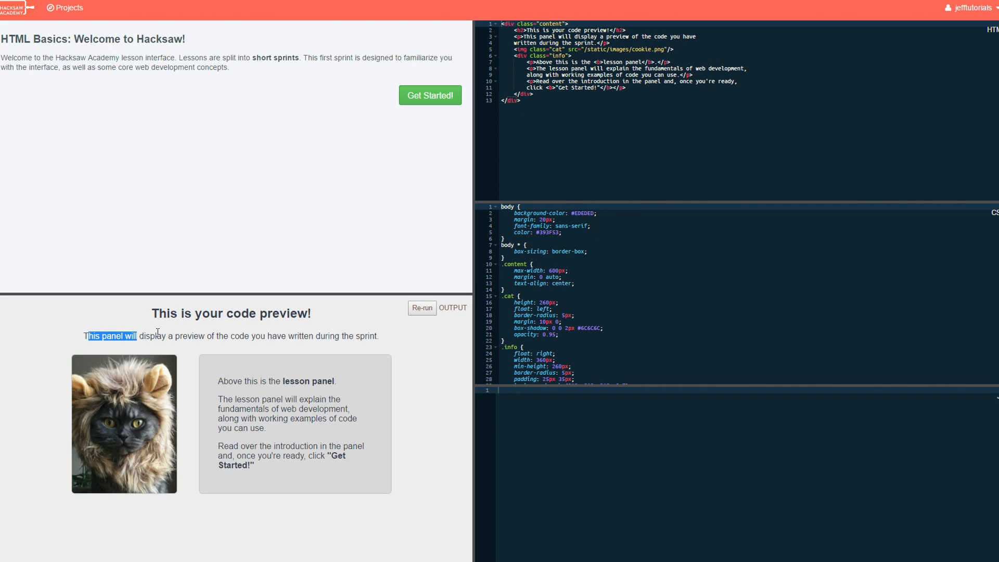
drag(135, 336, 225, 336)
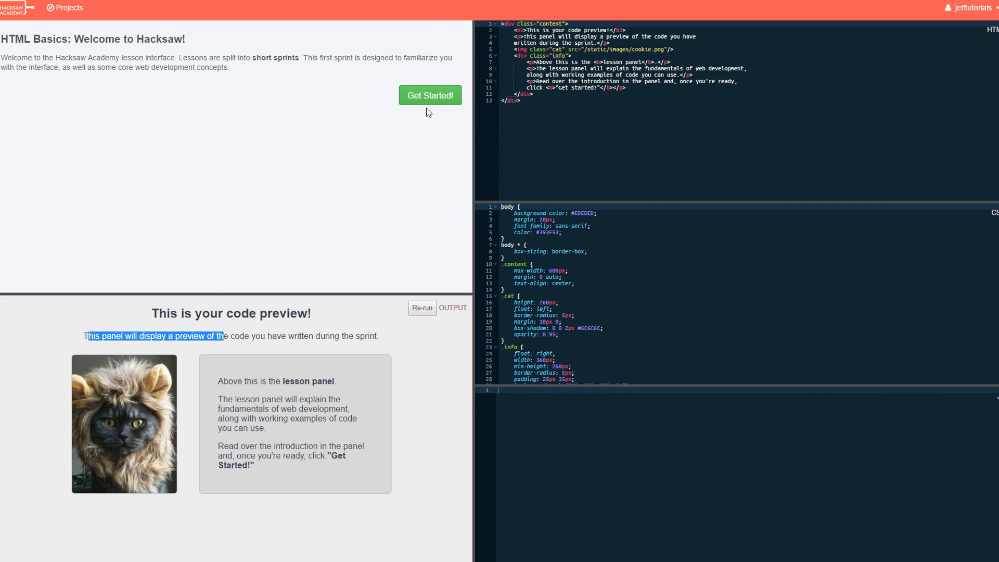
Step through Writing Code and Adding Some Style to reach Making It Interactive.
click(429, 95)
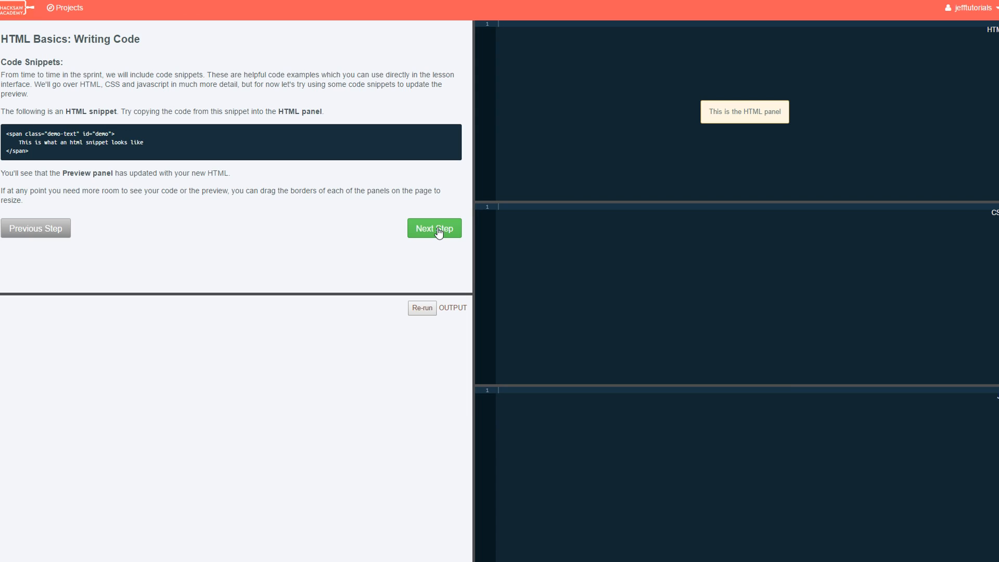
mouse_move(449, 221)
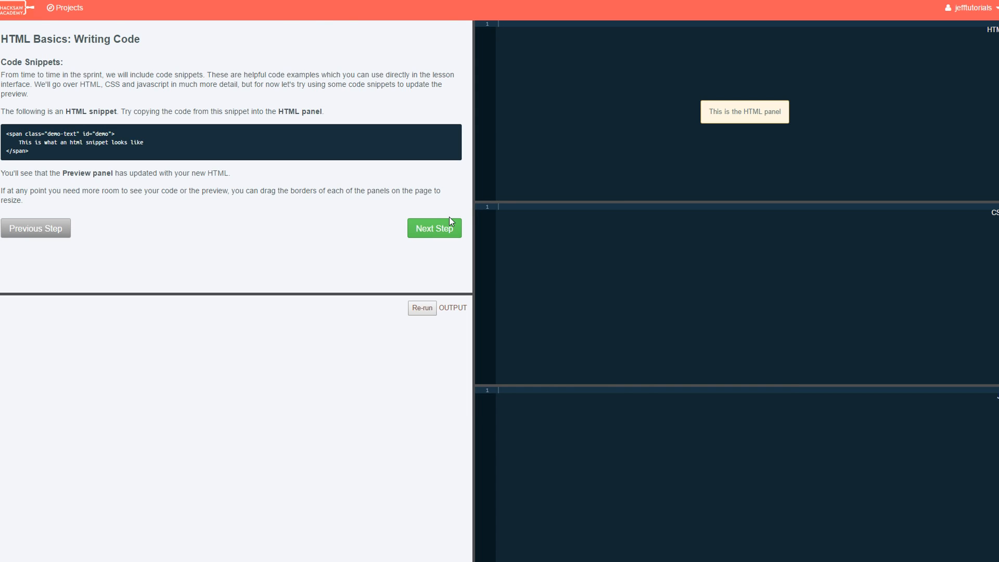
click(434, 227)
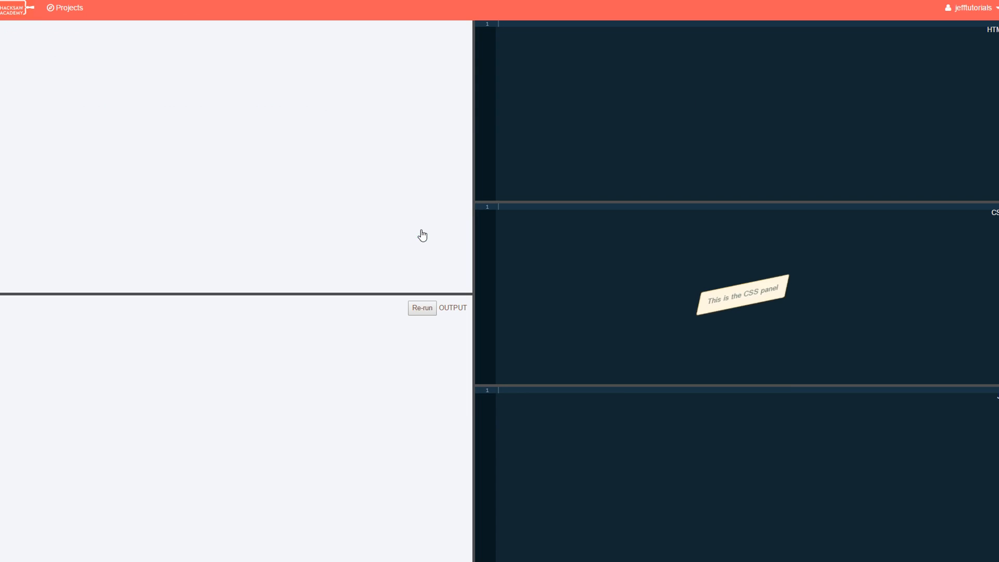
click(434, 232)
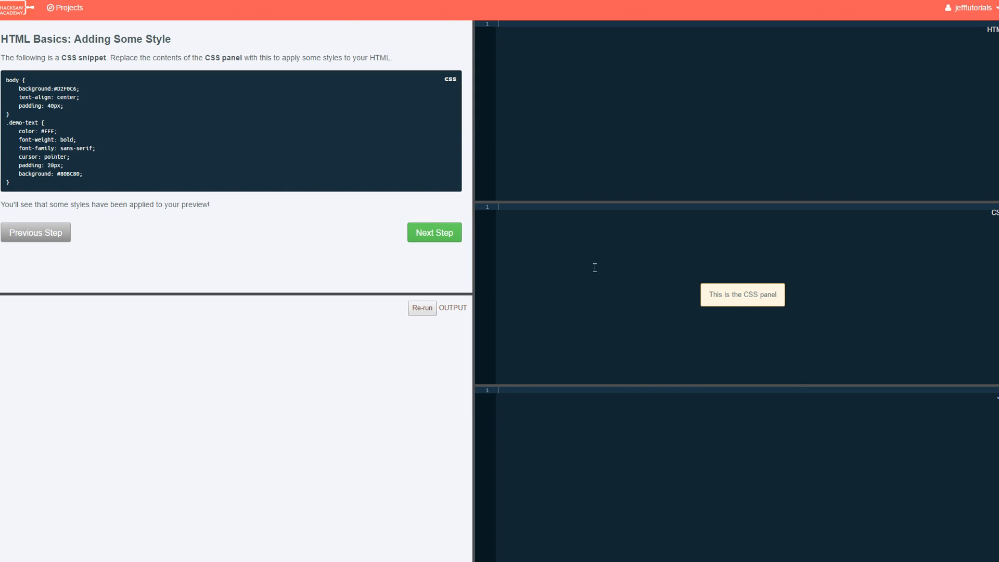
click(434, 232)
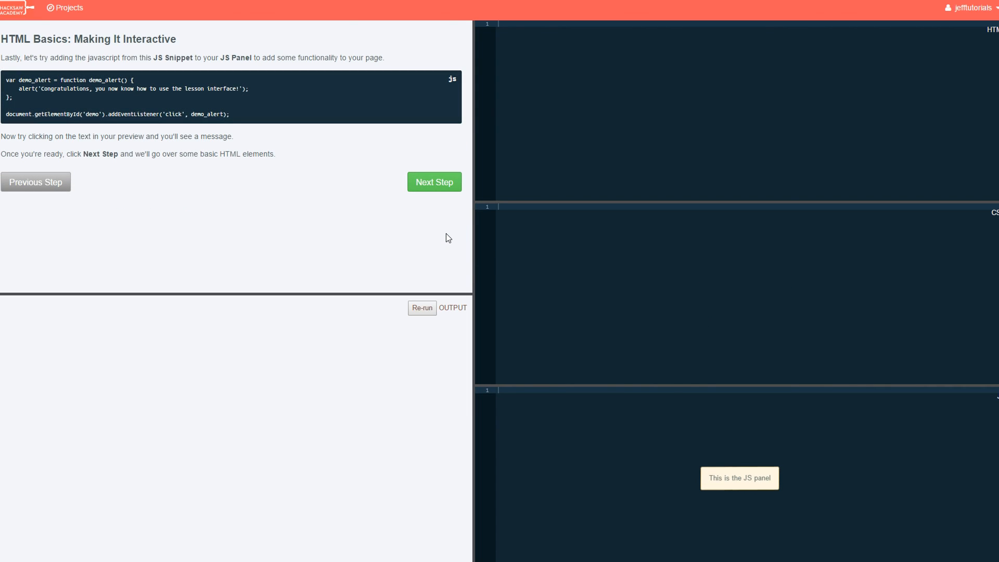
mouse_move(449, 240)
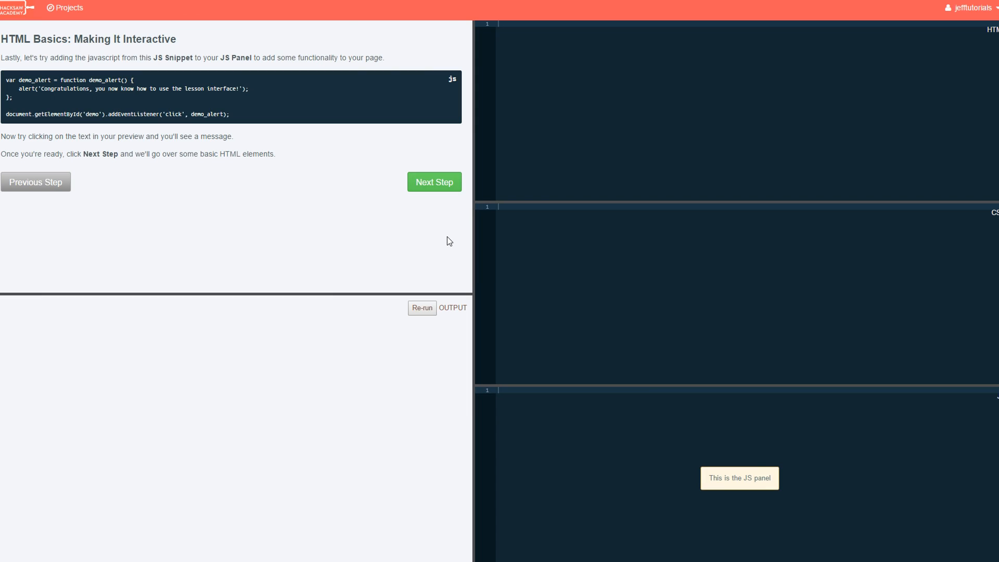
Advance through the Tags step, highlighting its text, and reach Headings.
click(434, 181)
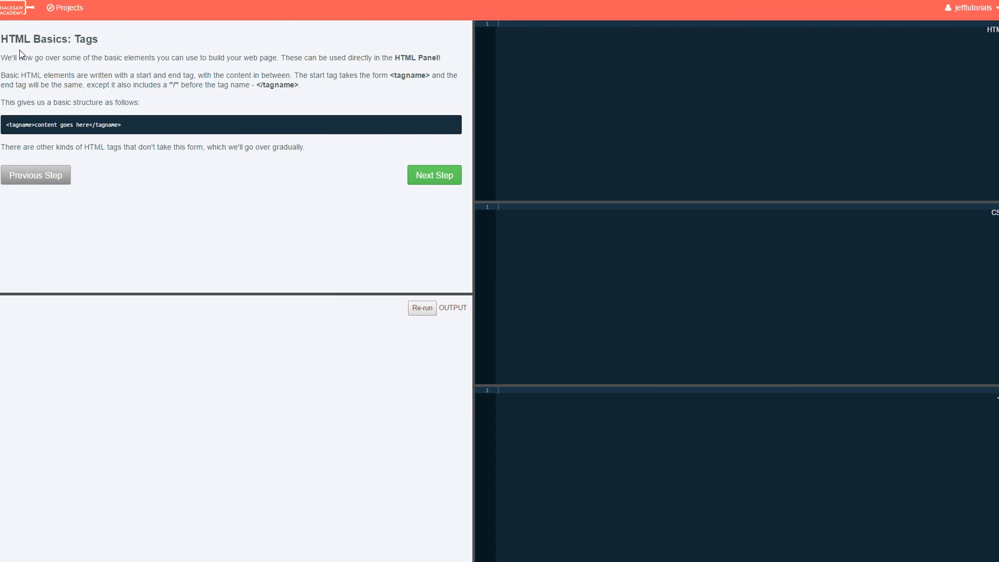
drag(6, 57, 99, 75)
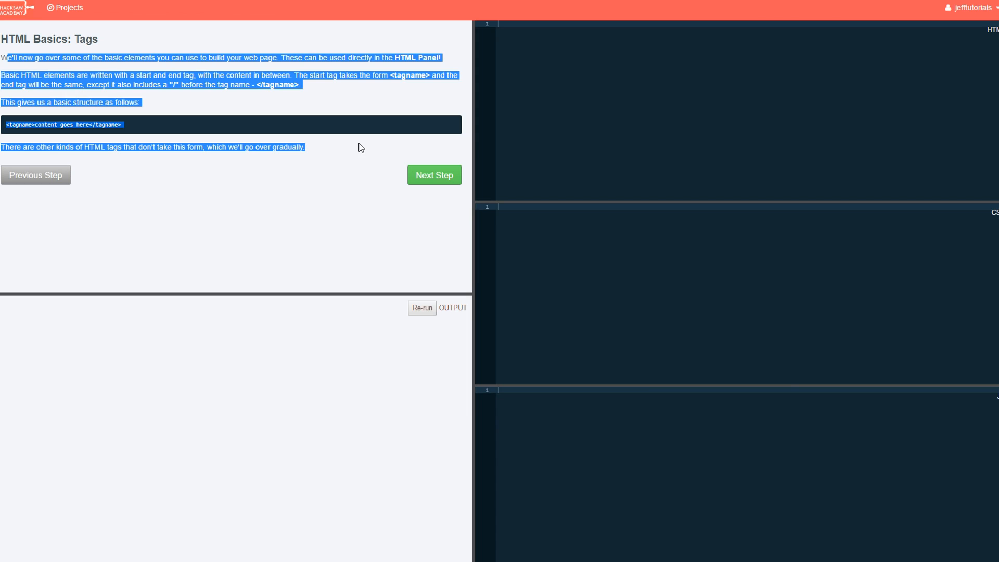
click(433, 175)
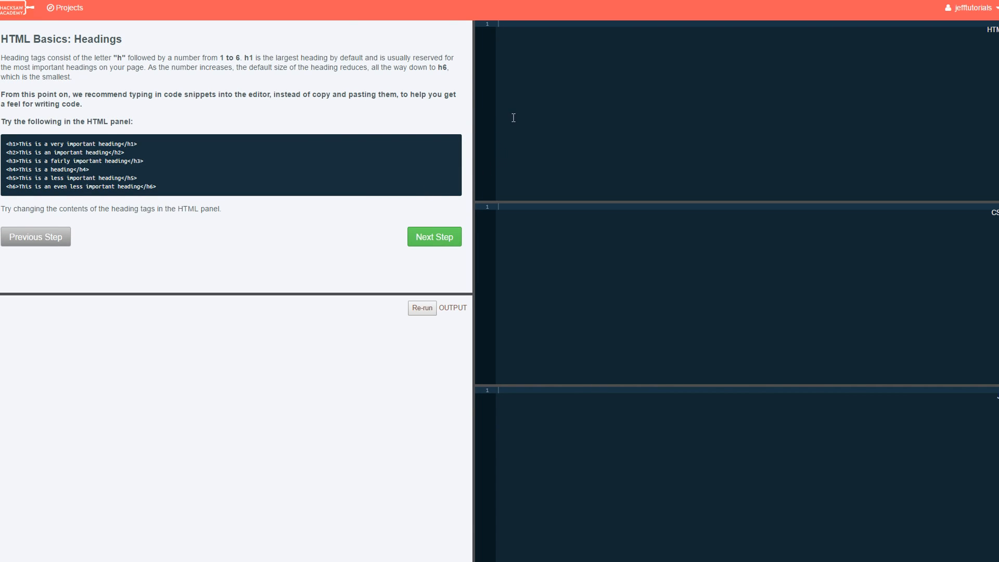
mouse_move(411, 140)
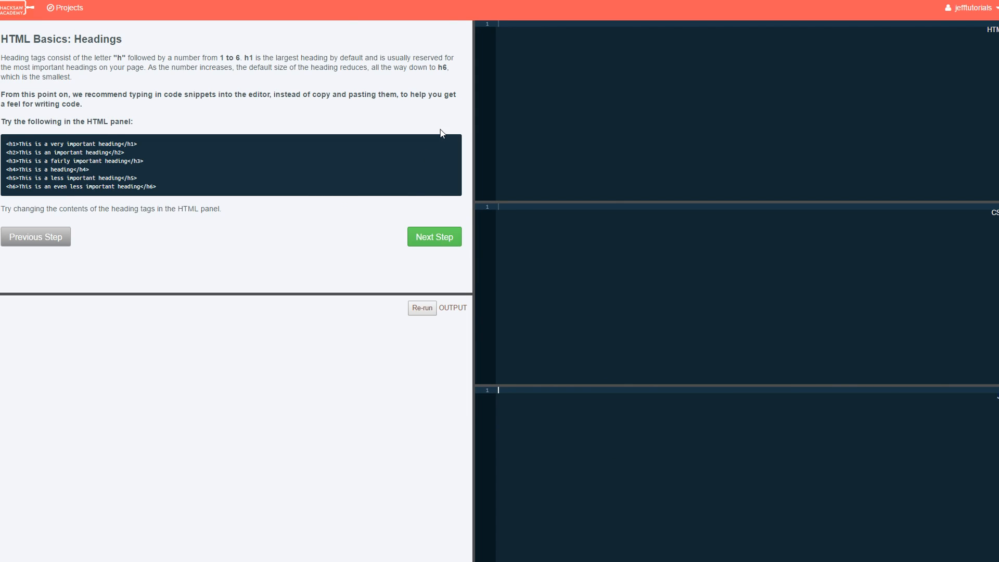
Continue through Paragraphs and Anchors to the final Nesting step.
click(434, 236)
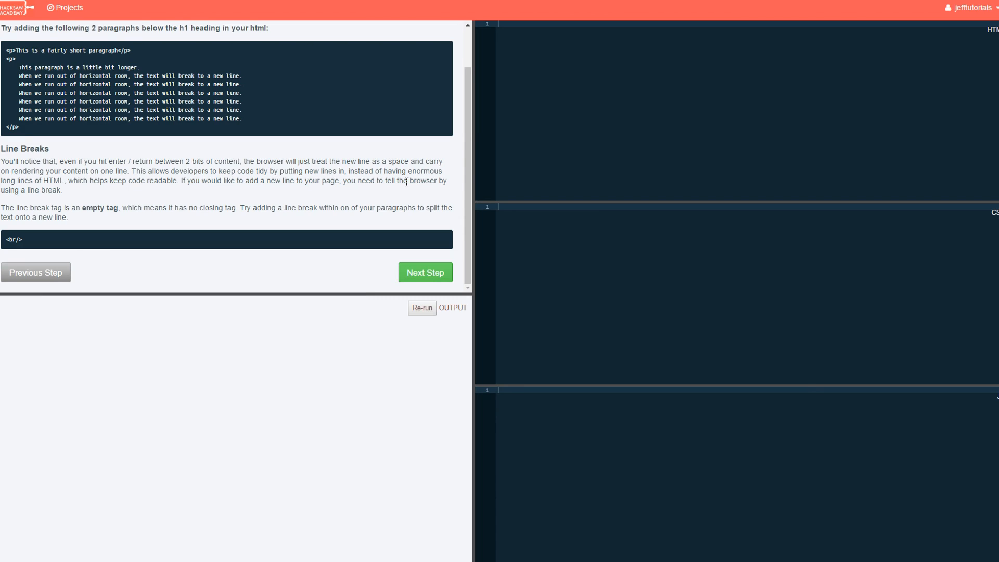
mouse_move(307, 366)
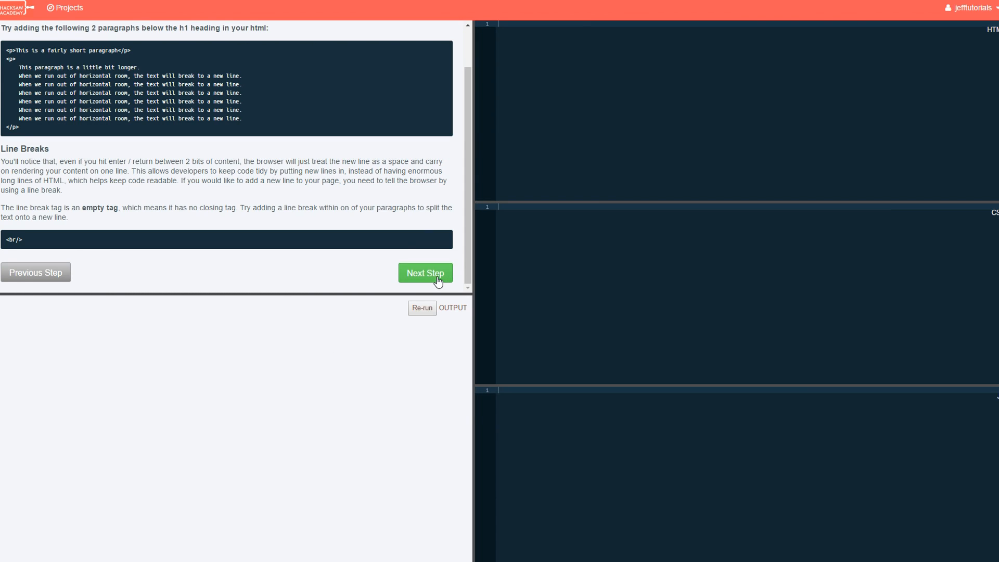
click(425, 273)
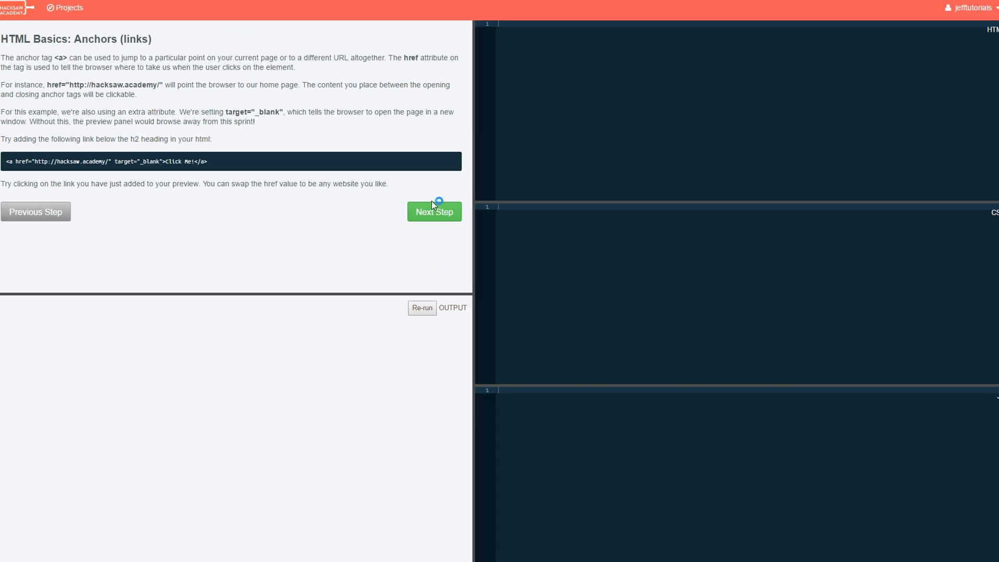
click(434, 211)
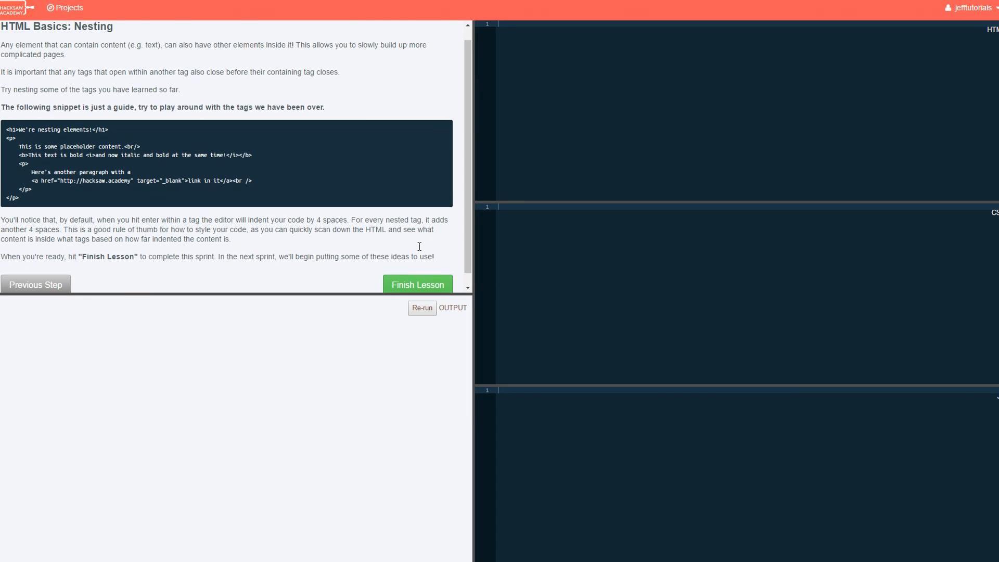
Finish the Nesting lesson and review the Landing Page overview with Sprint 1 complete.
click(417, 284)
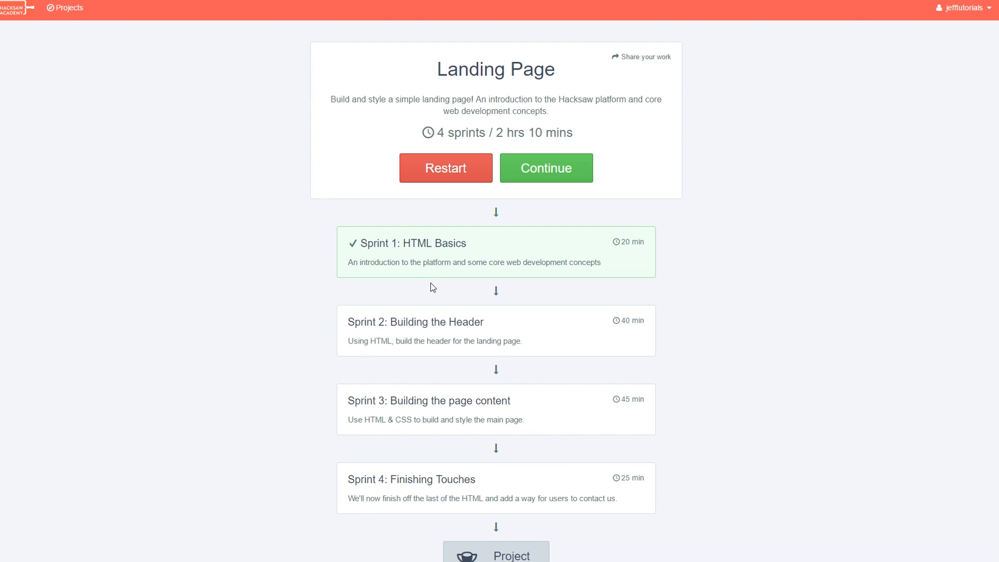
scroll(down, 3)
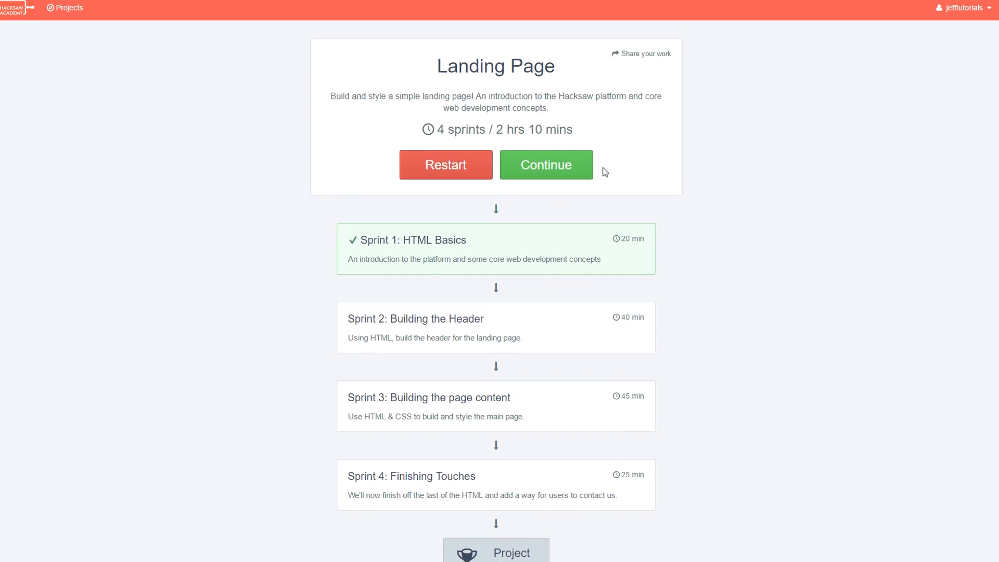
double_click(461, 132)
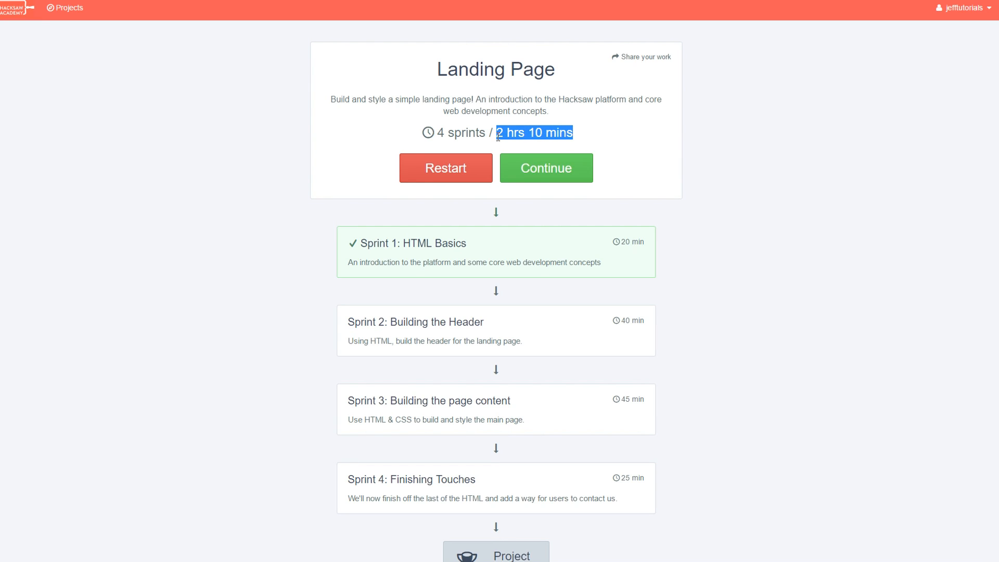
scroll(down, 3)
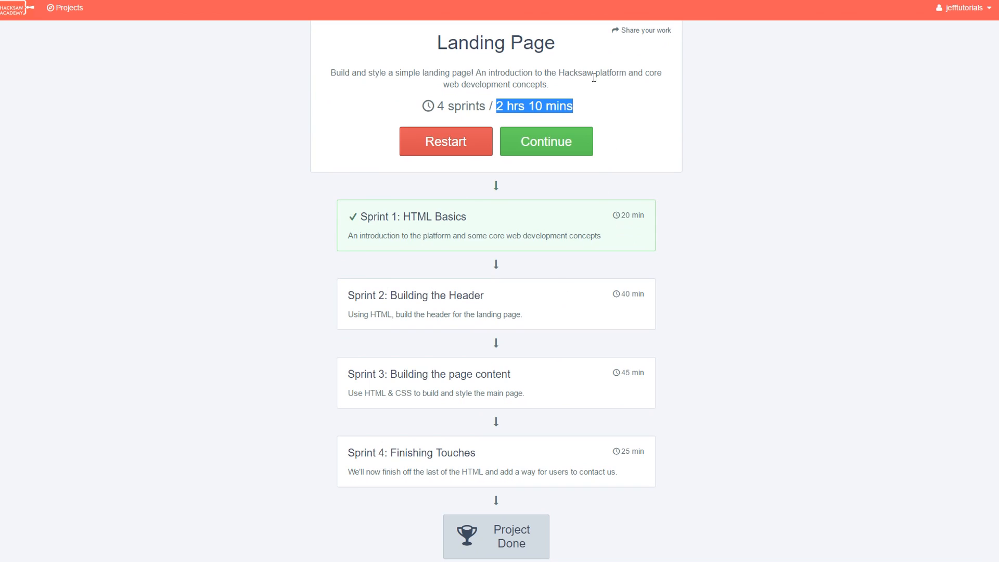
mouse_move(587, 93)
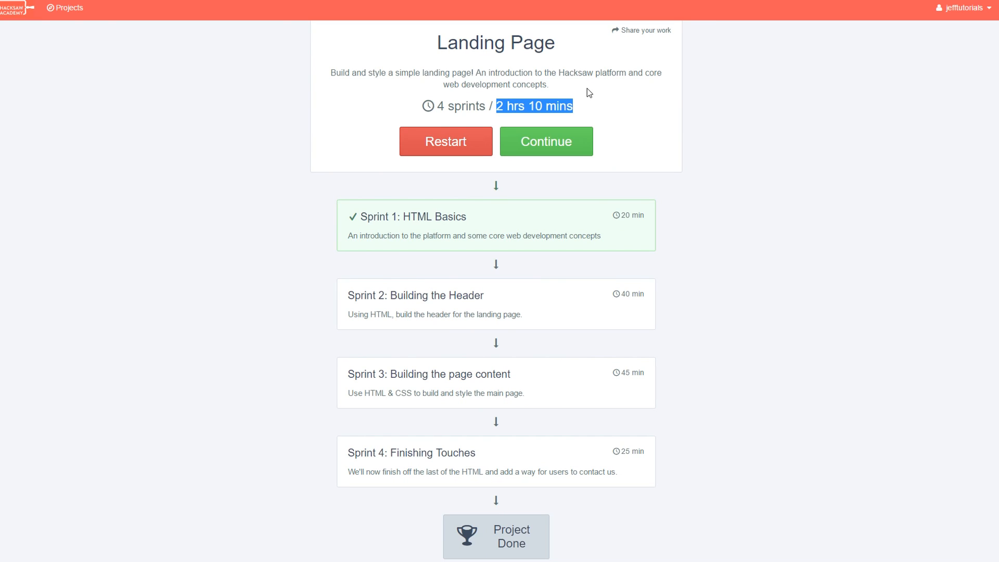
mouse_move(639, 226)
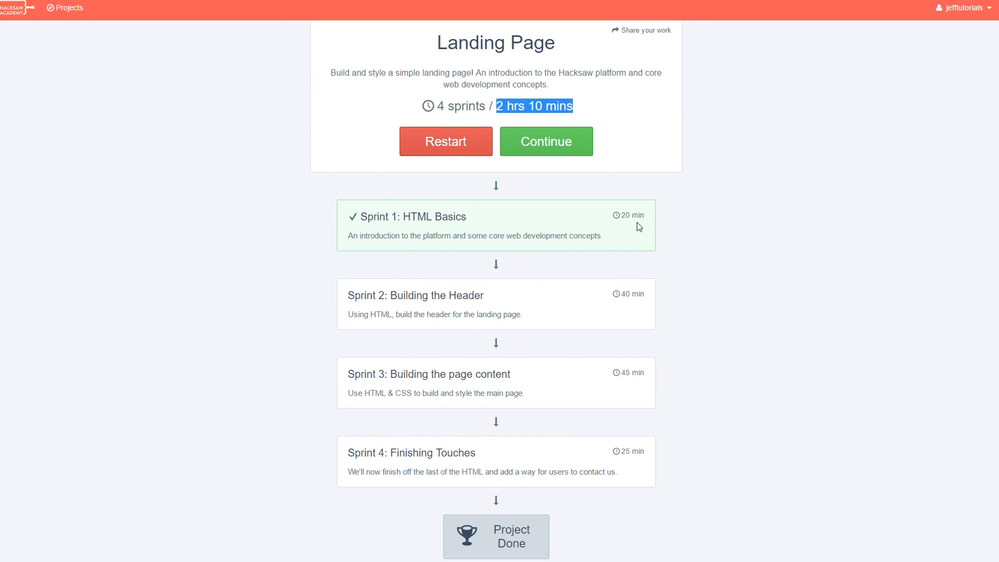
mouse_move(665, 272)
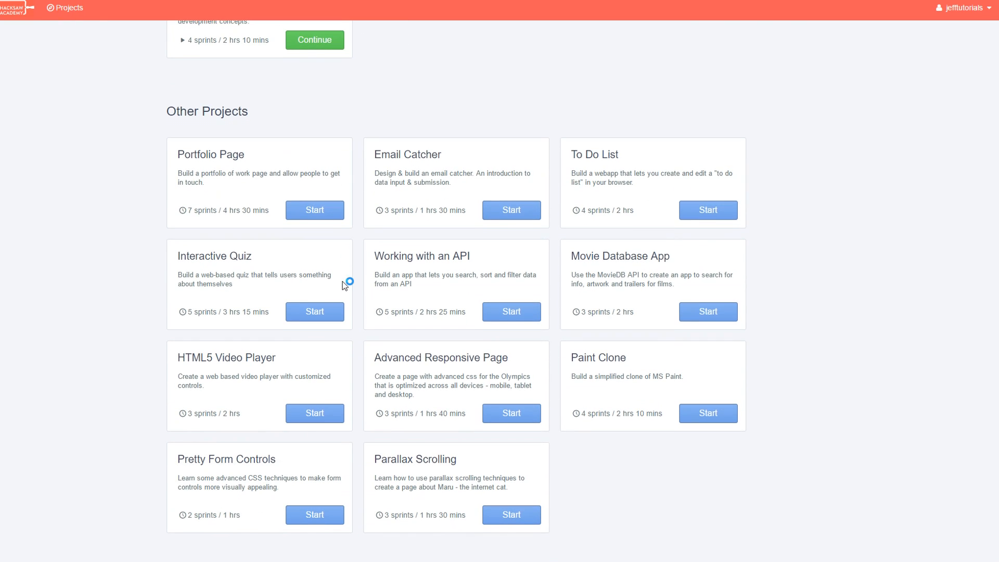
Scroll through Current Projects and Other Projects on the projects list.
scroll(up, 3)
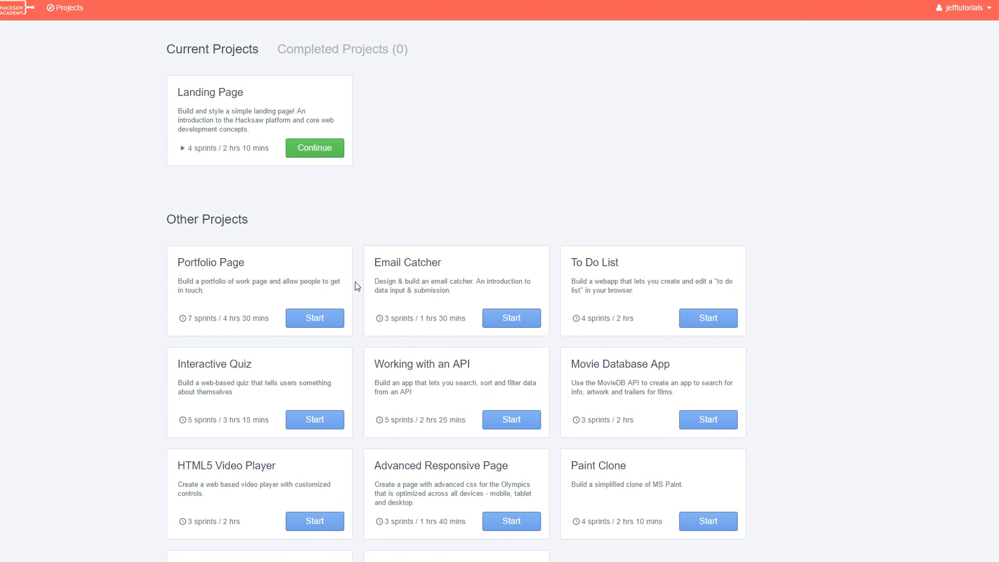
scroll(down, 3)
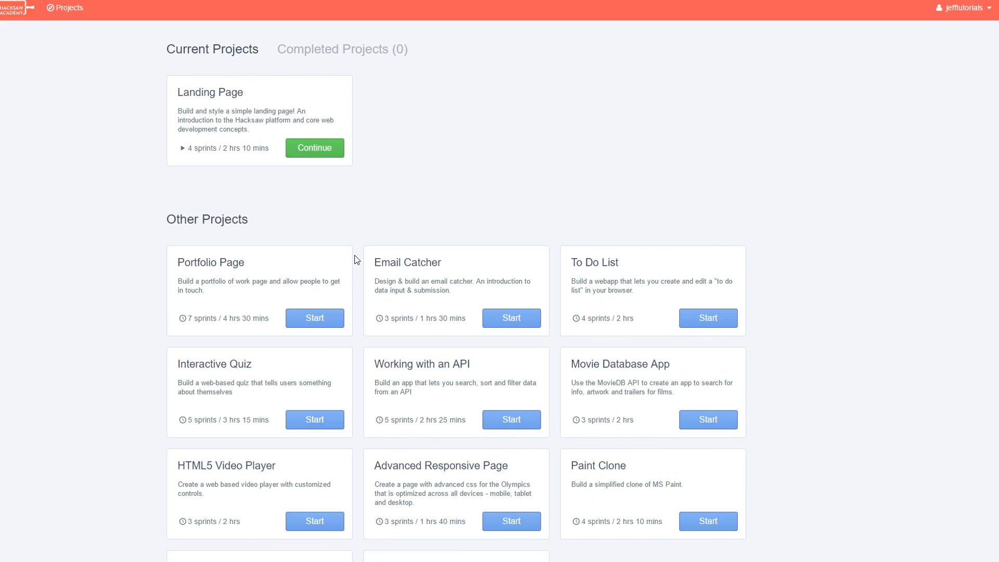
scroll(down, 3)
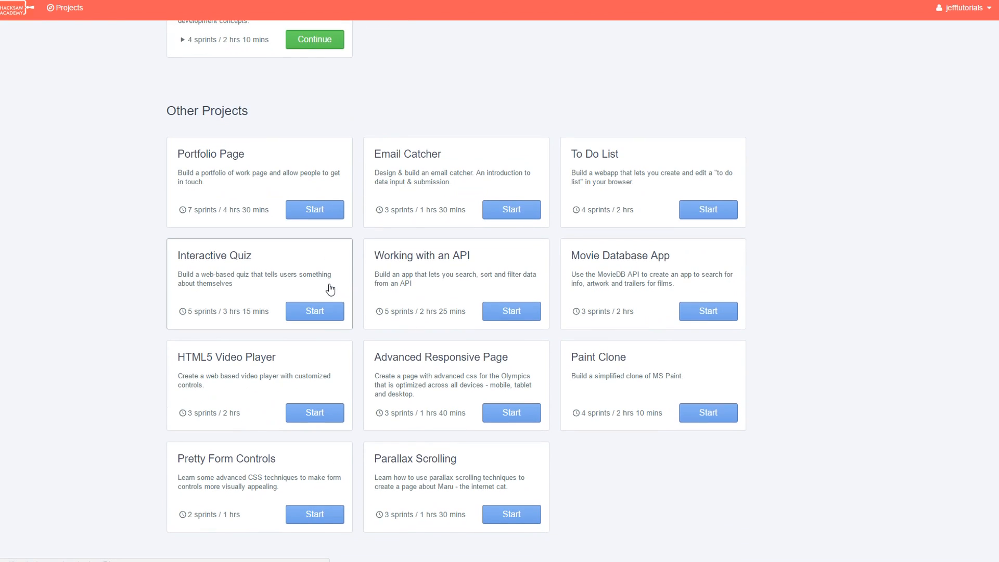
mouse_move(332, 290)
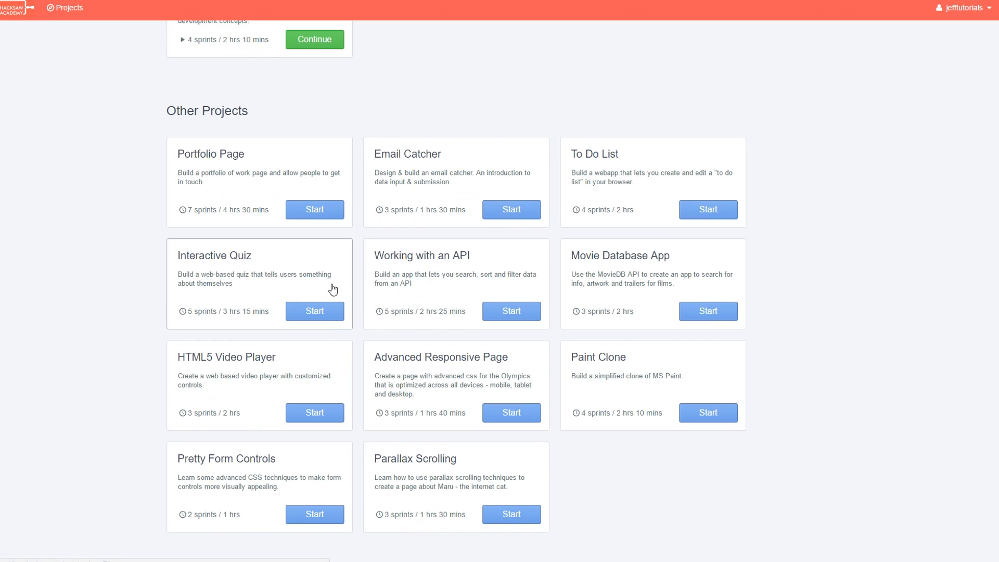
mouse_move(311, 276)
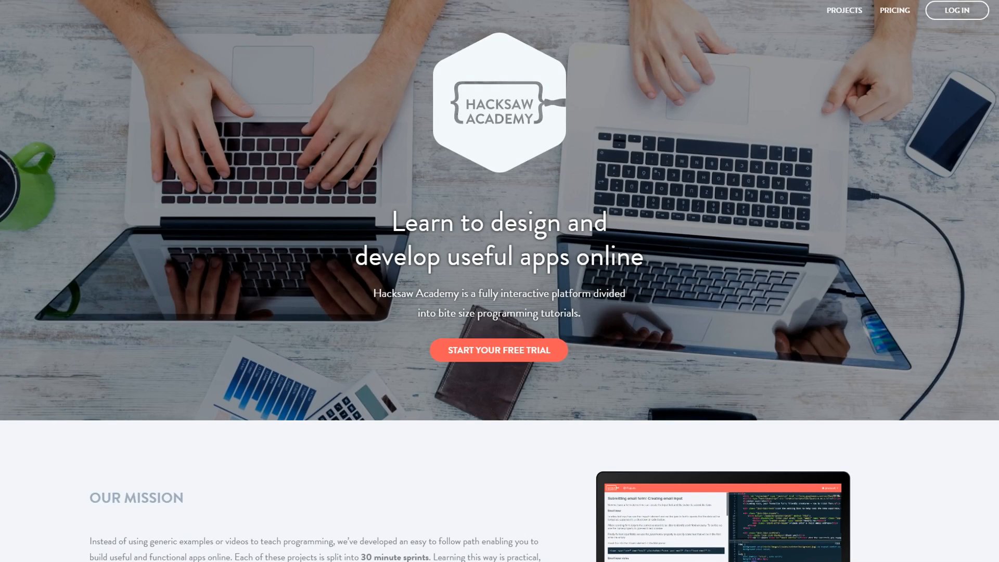
Scroll the homepage past Our Mission, How It Works and Current Projects to Simple Pricing at $24.99/month.
scroll(down, 3)
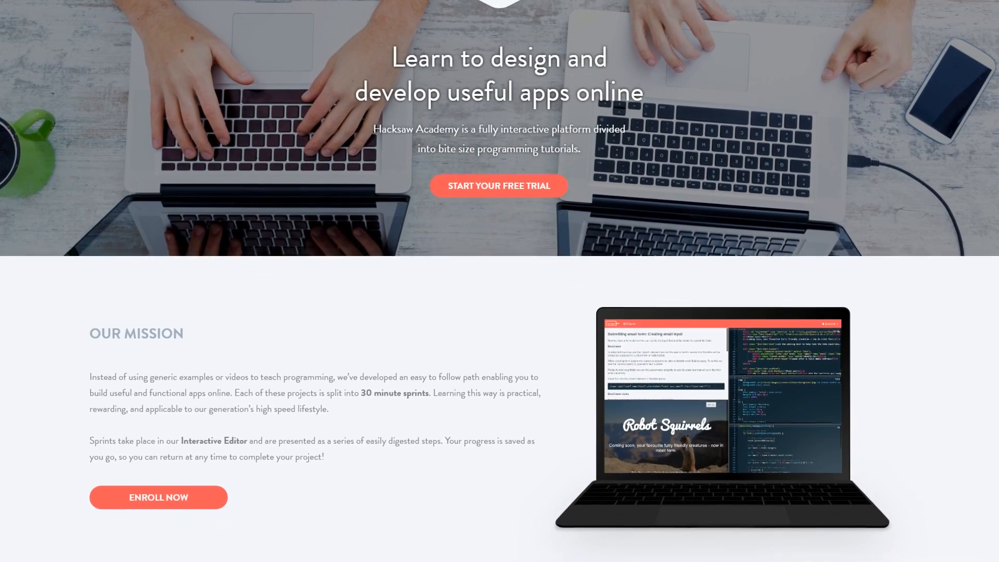
scroll(down, 3)
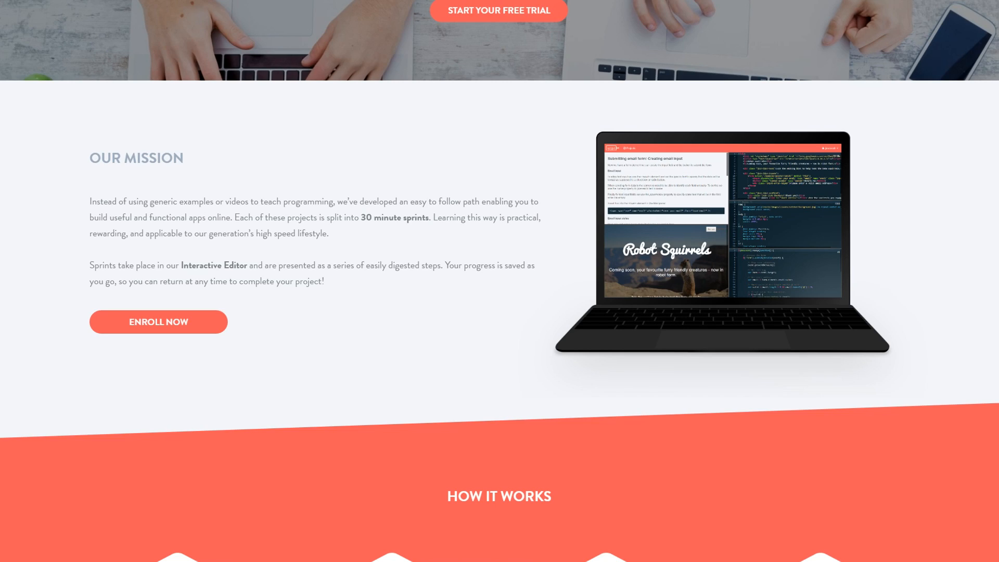
scroll(down, 3)
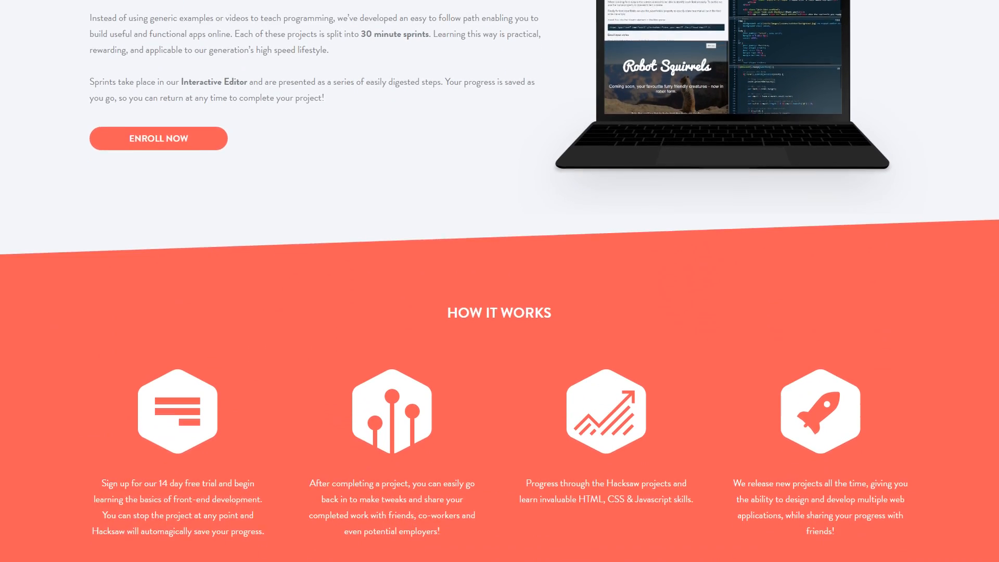
scroll(down, 3)
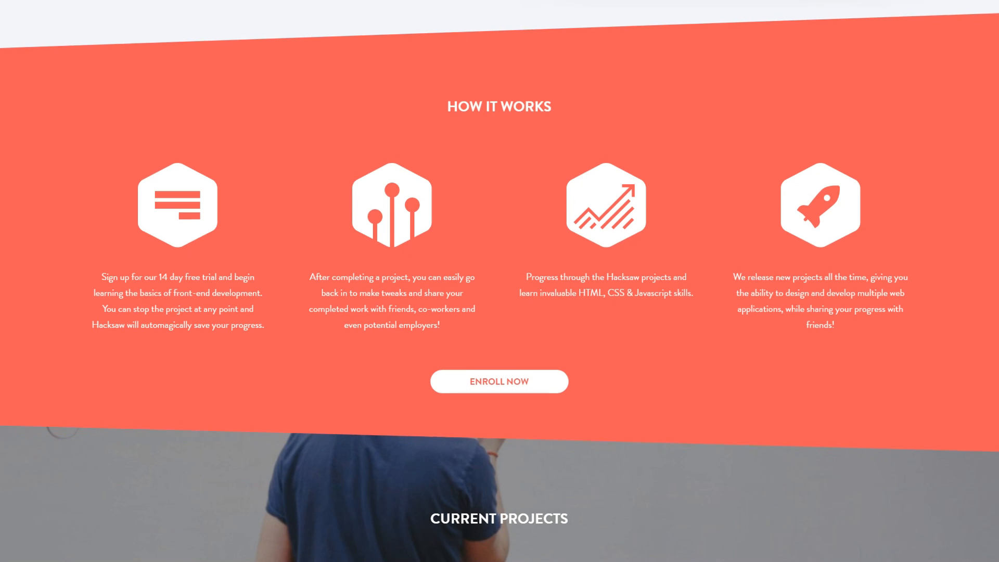
scroll(down, 3)
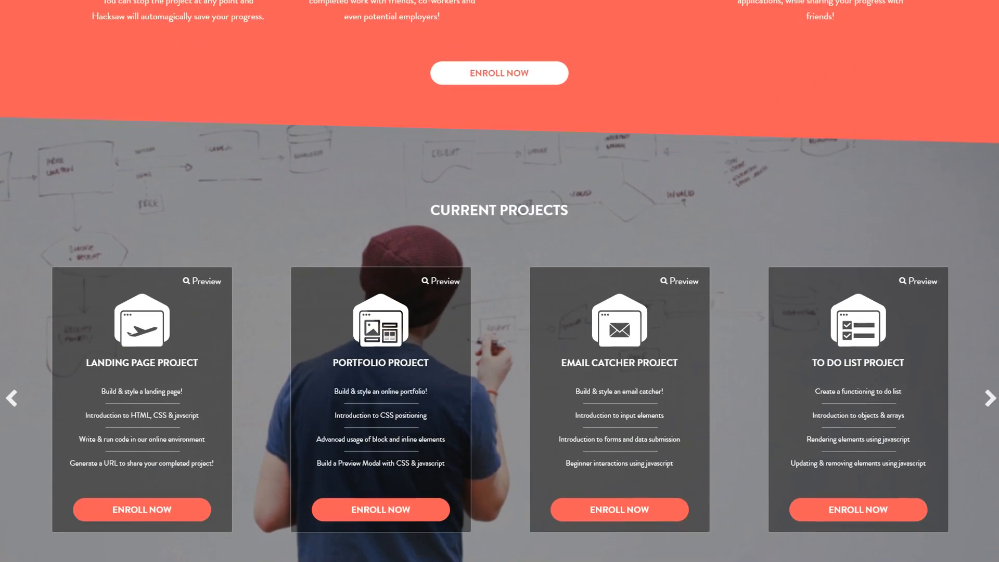
scroll(down, 3)
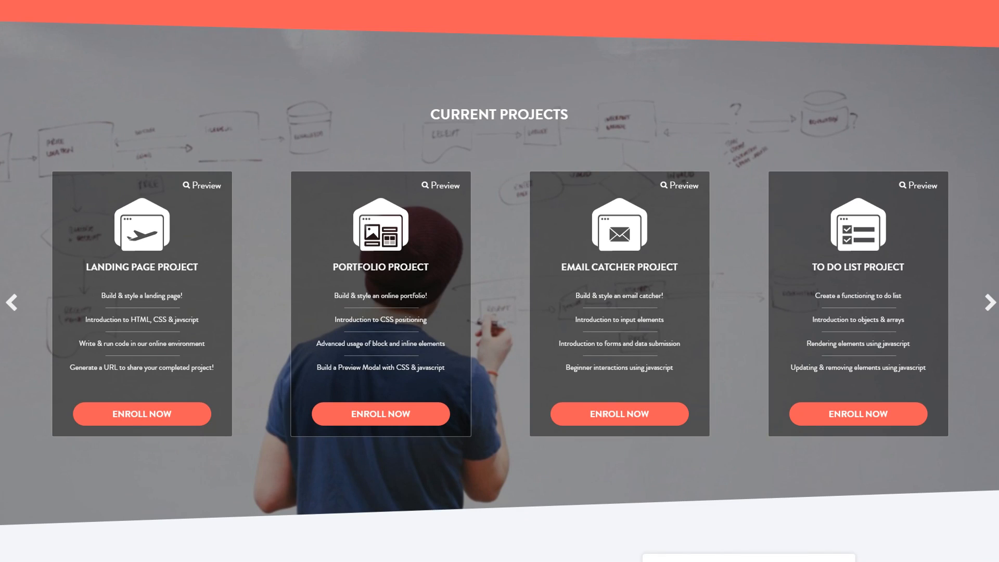
scroll(down, 3)
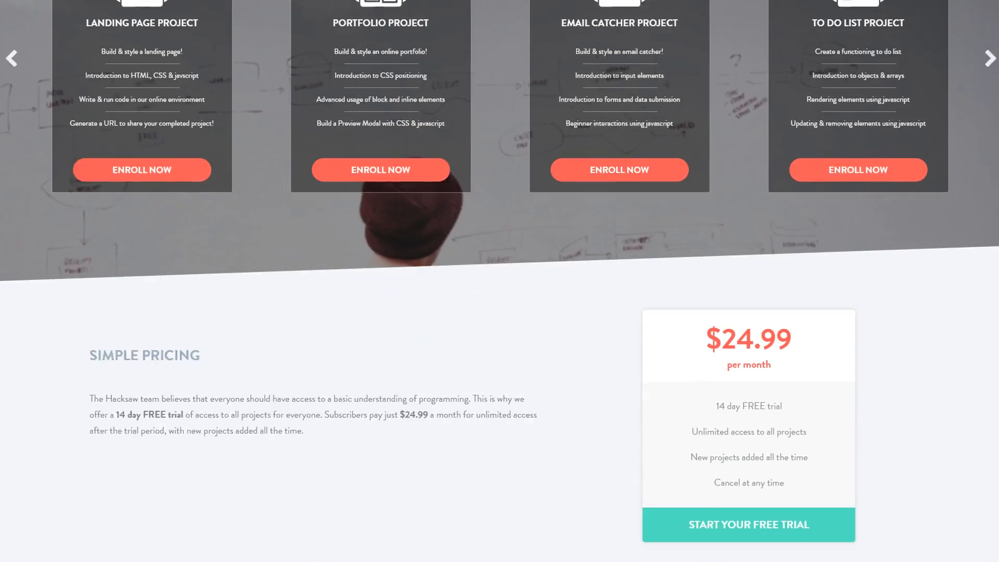